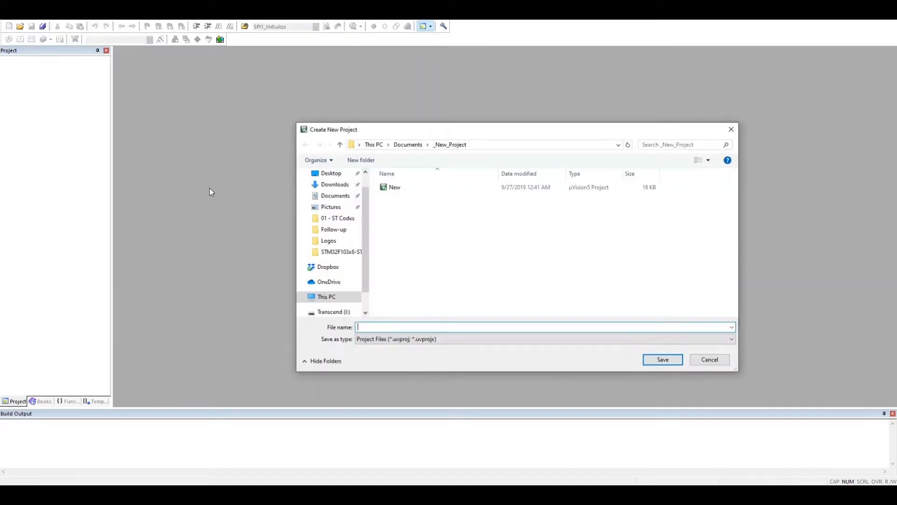
Name the new project New_Project in the Create New Project dialog and save it
{"action": "type", "text": "N"}
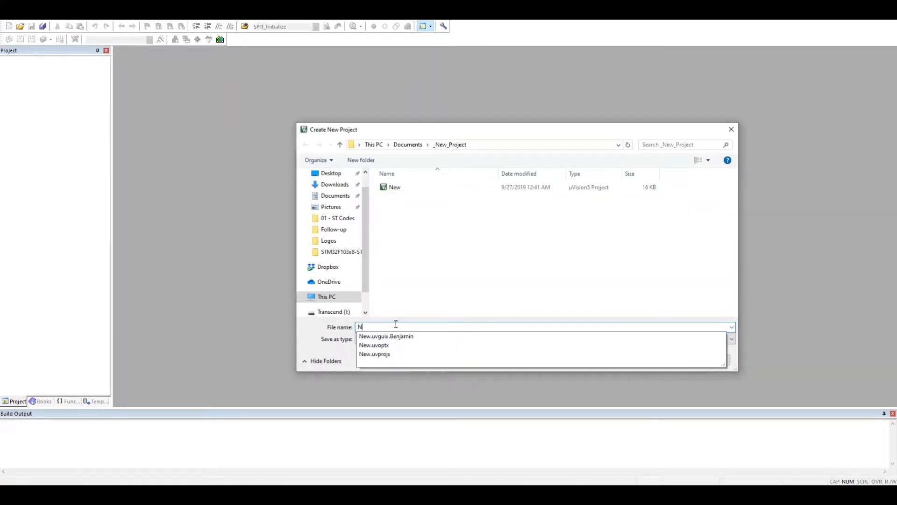
{"action": "type", "text": "ew_Project"}
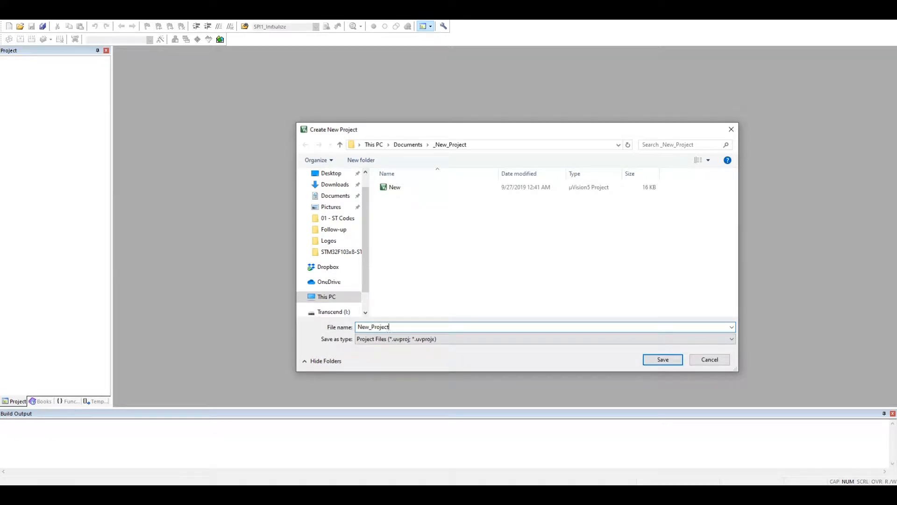
{"action": "left_click", "coordinate": [662, 360]}
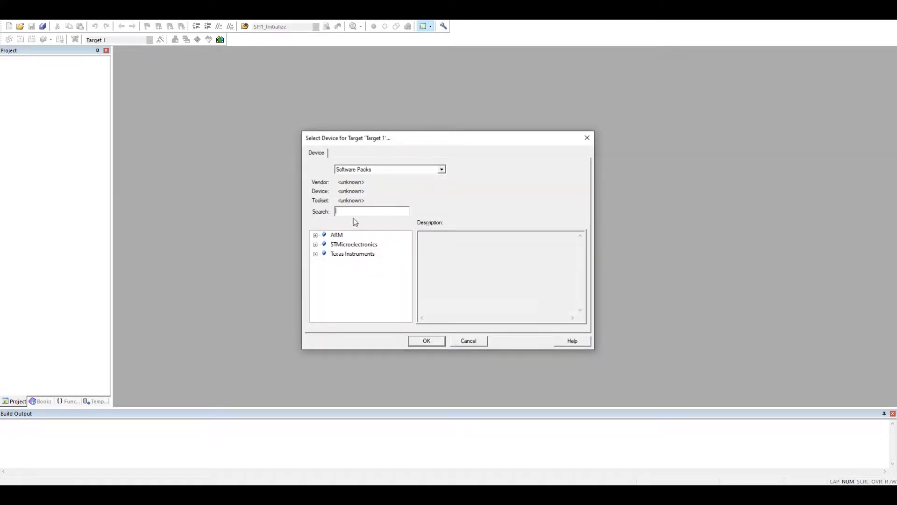
Search stm32f407VGt and select STMicroelectronics STM32F407VGTx as the Target 1 device
{"action": "type", "text": "stm32f407"}
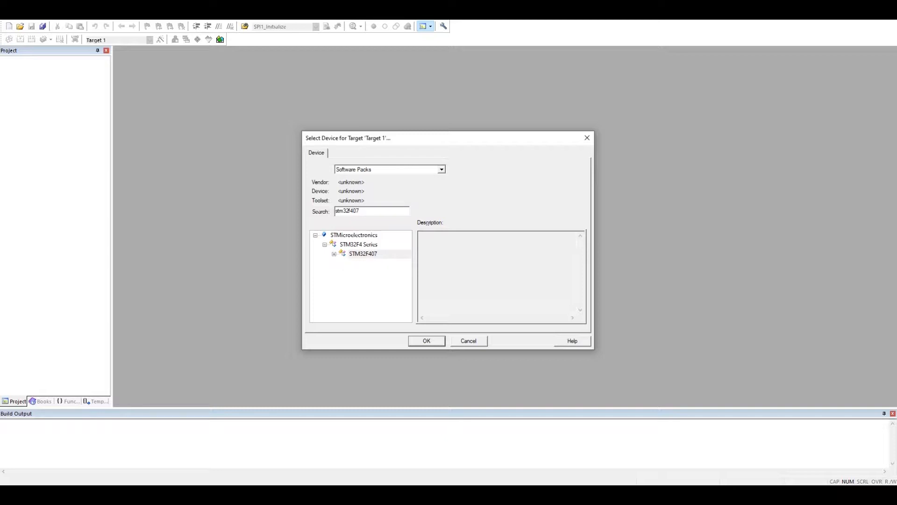
{"action": "type", "text": "VGt"}
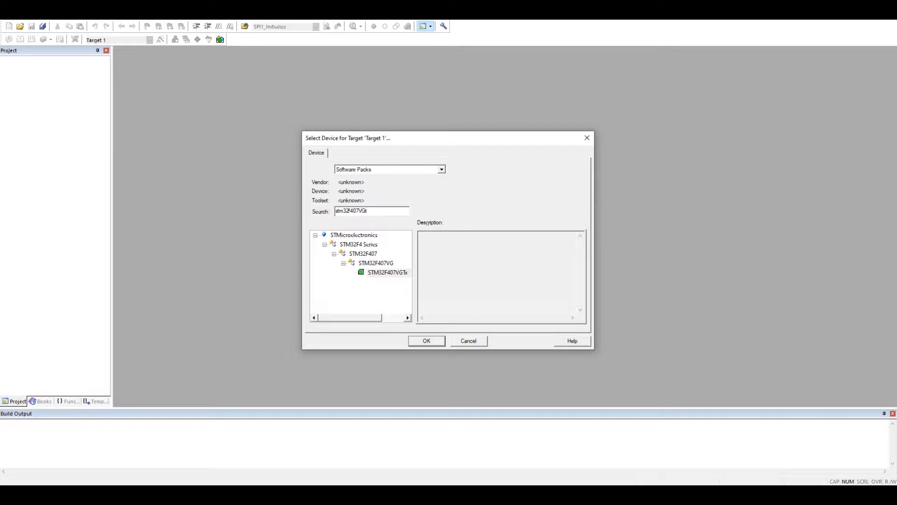
{"action": "left_click", "coordinate": [388, 272]}
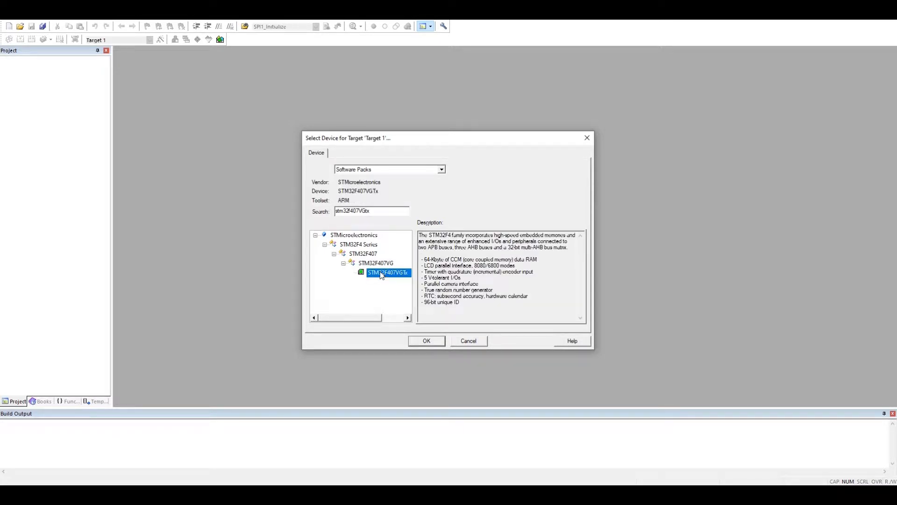
{"action": "left_click", "coordinate": [426, 341]}
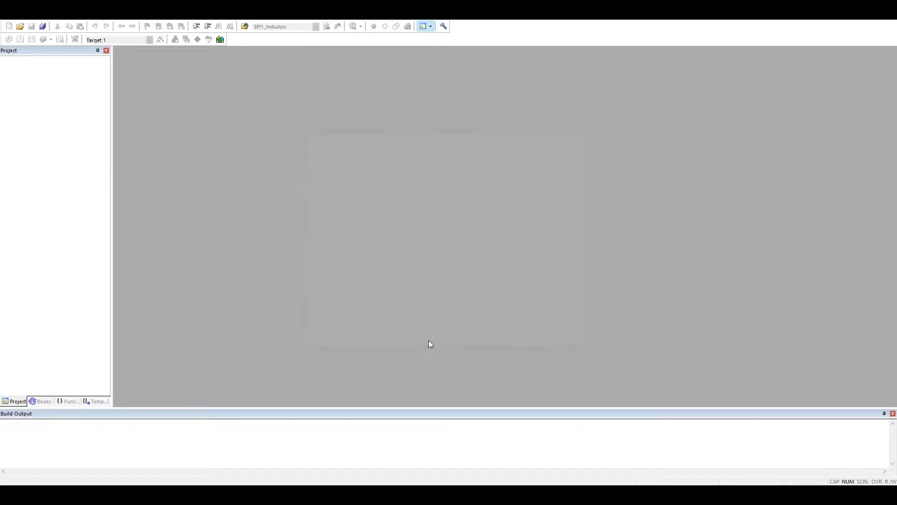
Tick CMSIS CORE and Device Startup in Manage Run-Time Environment and confirm
{"action": "left_click", "coordinate": [407, 26]}
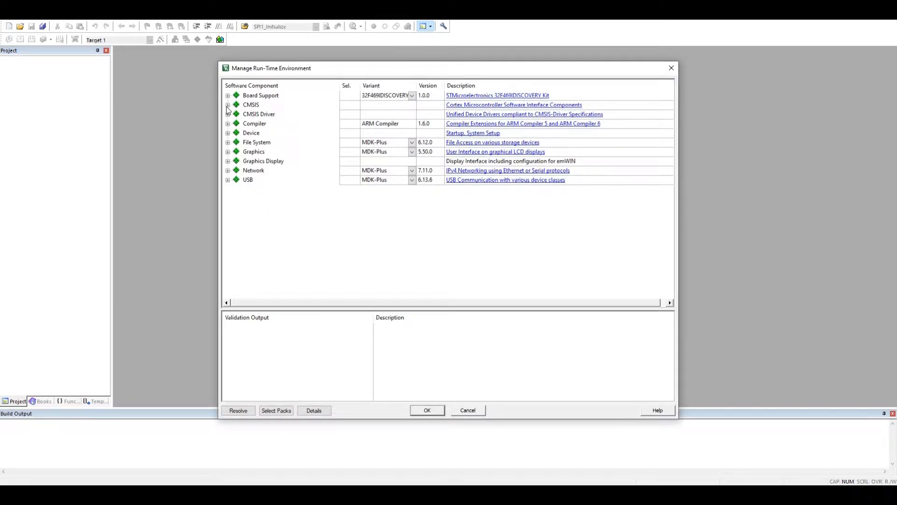
{"action": "left_click", "coordinate": [227, 104]}
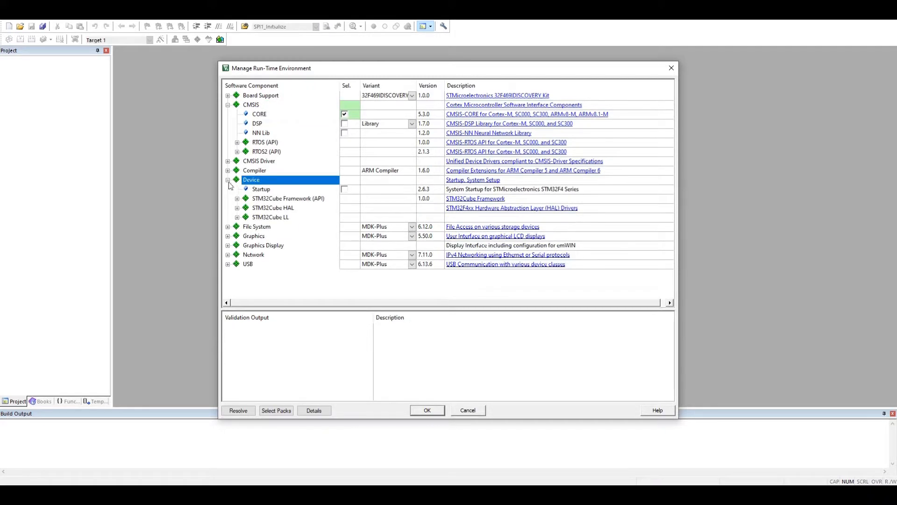
{"action": "left_click", "coordinate": [344, 190]}
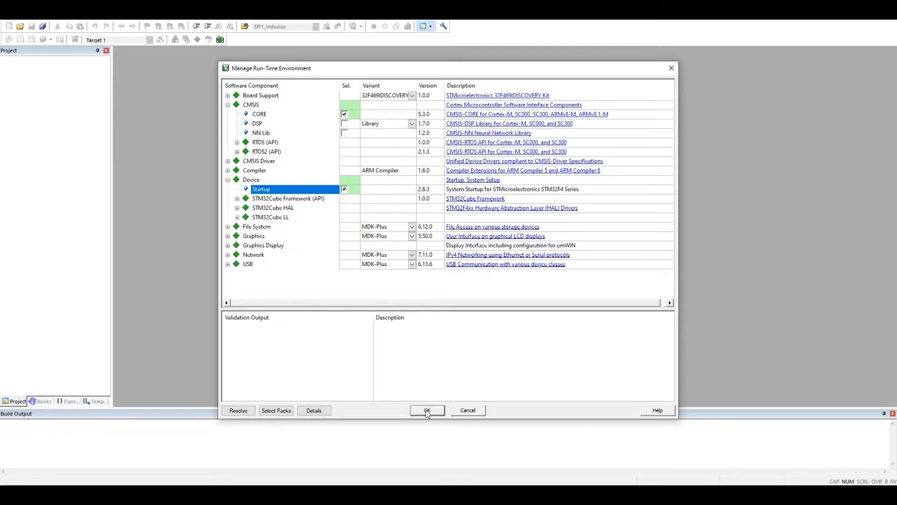
{"action": "left_click", "coordinate": [426, 410]}
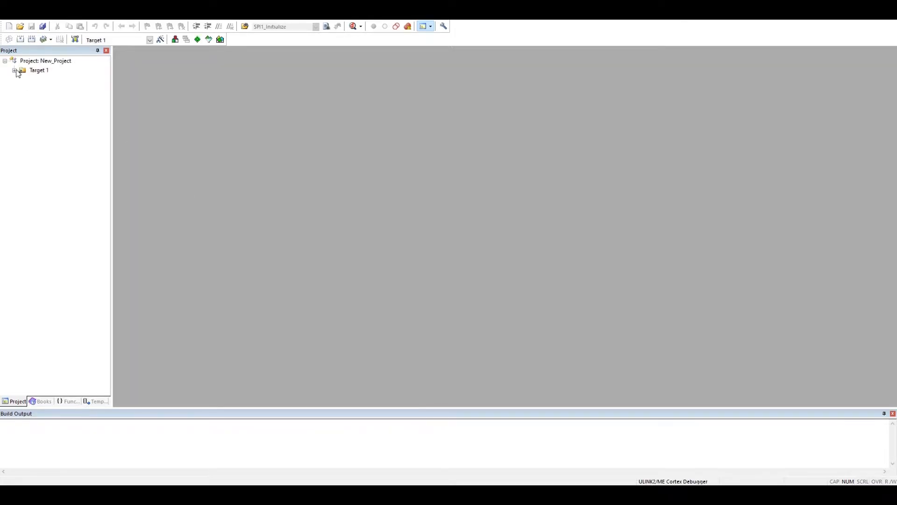
Add a new C File item named main to Source Group 1, creating main.c
{"action": "left_click", "coordinate": [14, 69]}
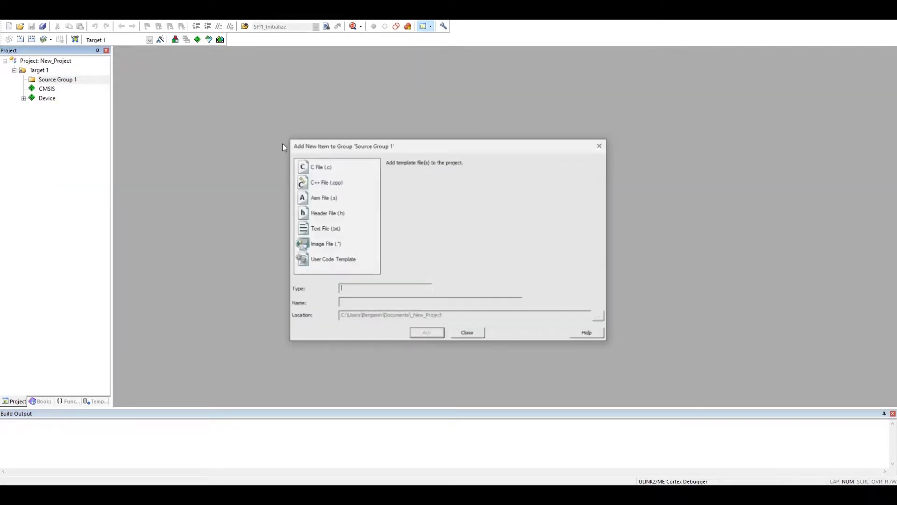
{"action": "left_click", "coordinate": [320, 166]}
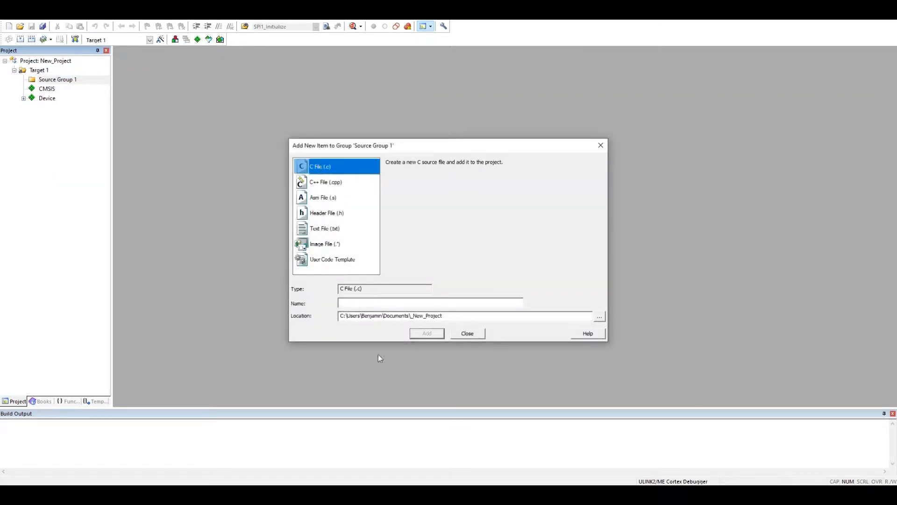
{"action": "type", "text": "main"}
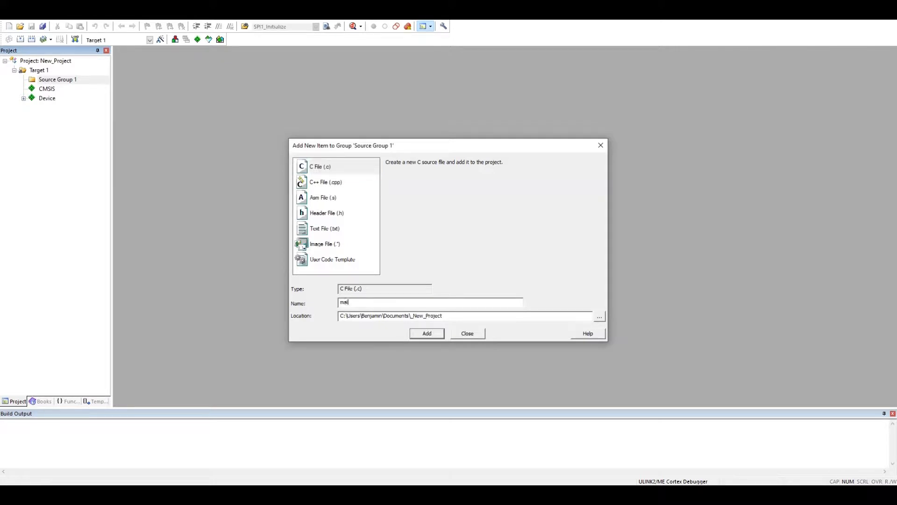
{"action": "left_click", "coordinate": [426, 333]}
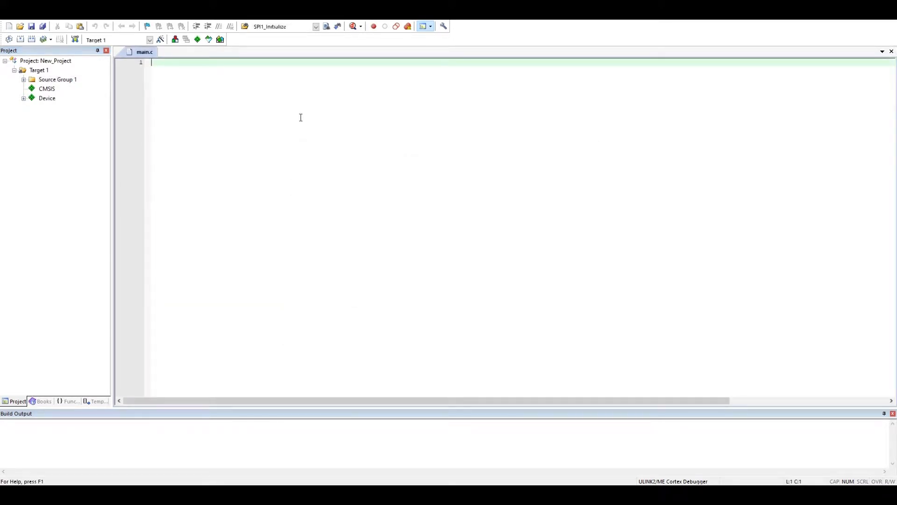
Write int main(void) { return 0; } in main.c, save it and rebuild all target files
{"action": "key", "text": "Enter"}
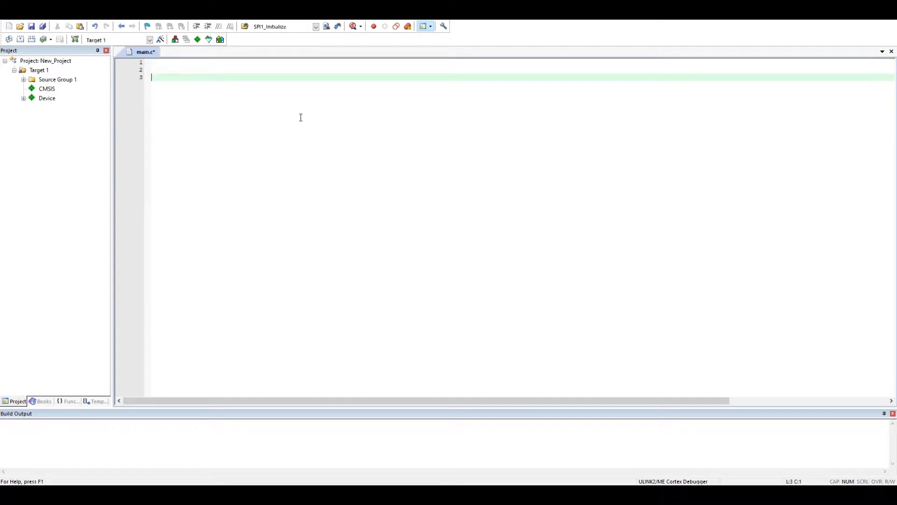
{"action": "type", "text": "int"}
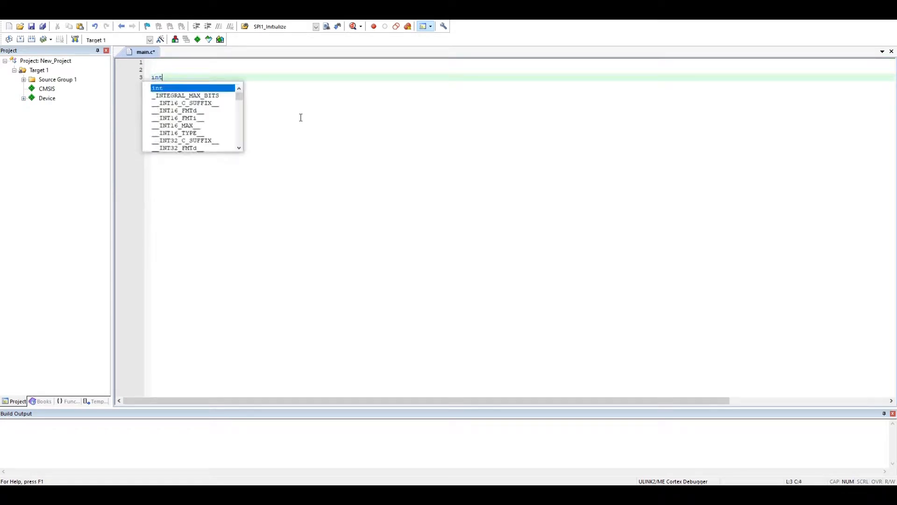
{"action": "type", "text": "main(void"}
{"action": "type", "text": "return"}
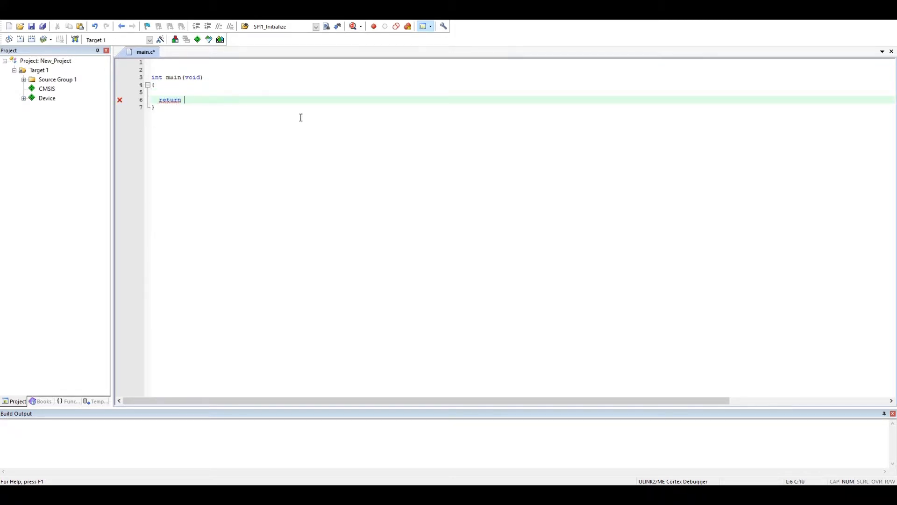
{"action": "type", "text": "0;"}
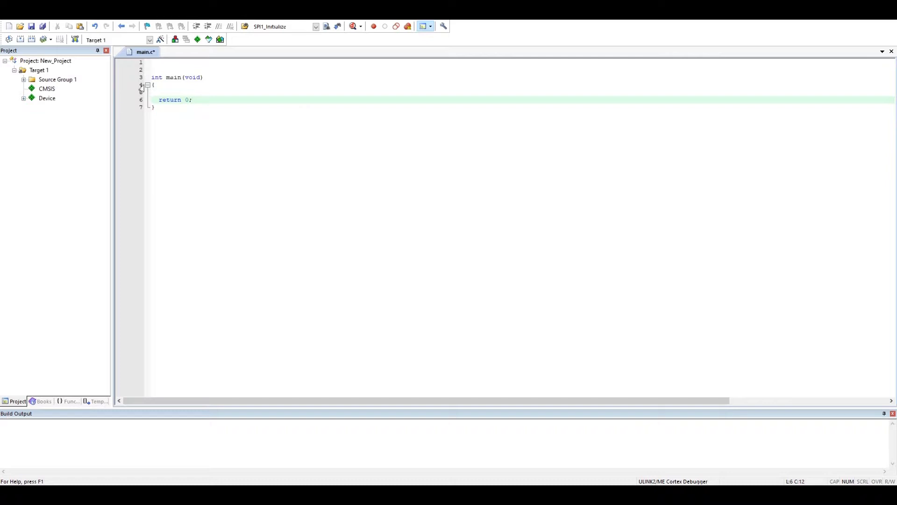
{"action": "left_click", "coordinate": [32, 39]}
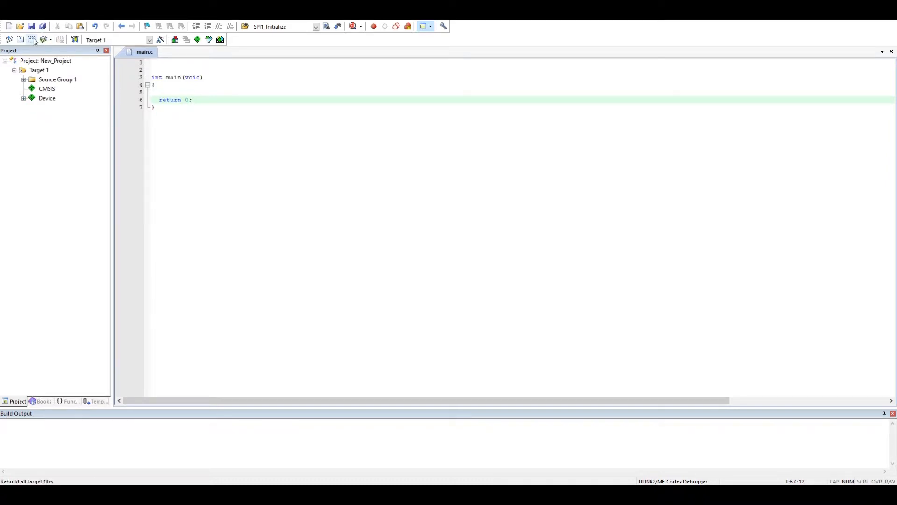
{"action": "left_click", "coordinate": [33, 39]}
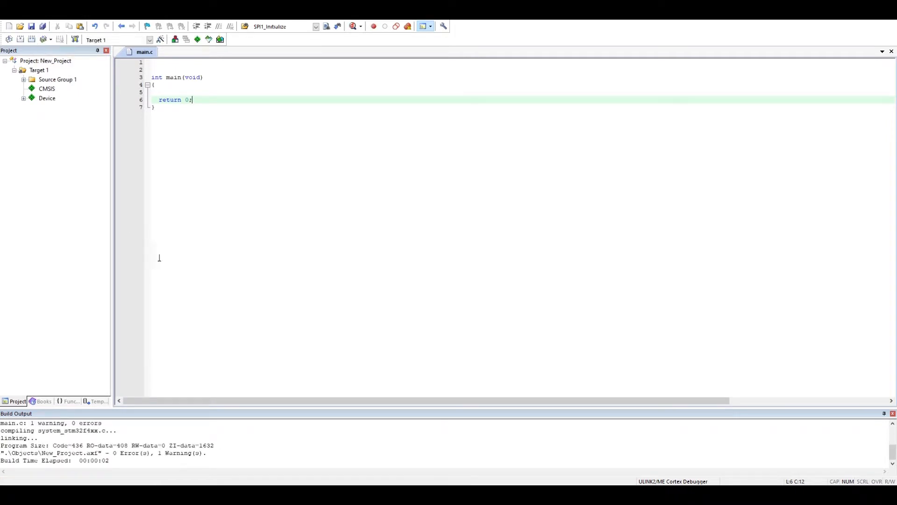
{"action": "mouse_move", "coordinate": [195, 181]}
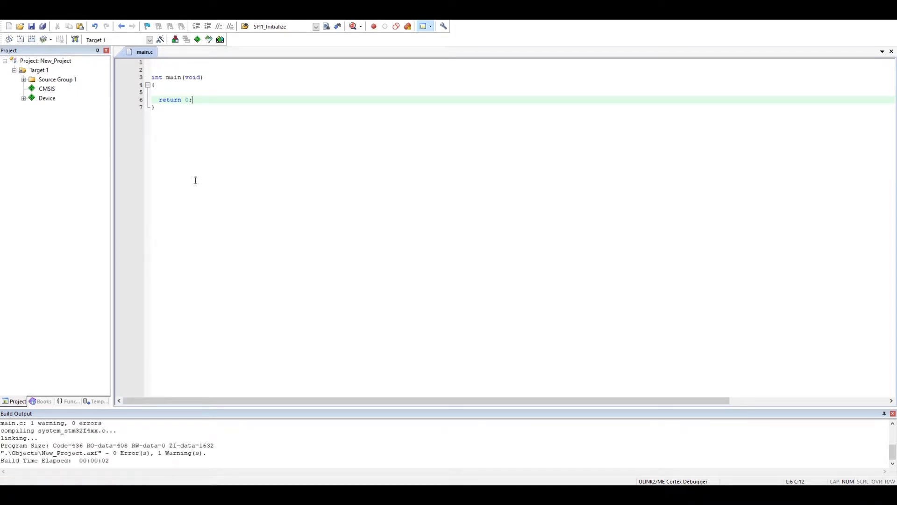
{"action": "mouse_move", "coordinate": [221, 110]}
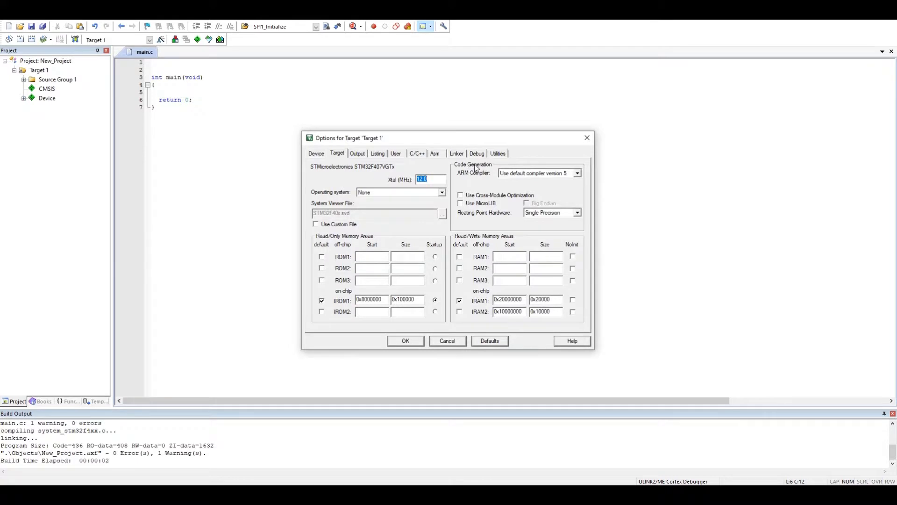
{"action": "mouse_move", "coordinate": [476, 168]}
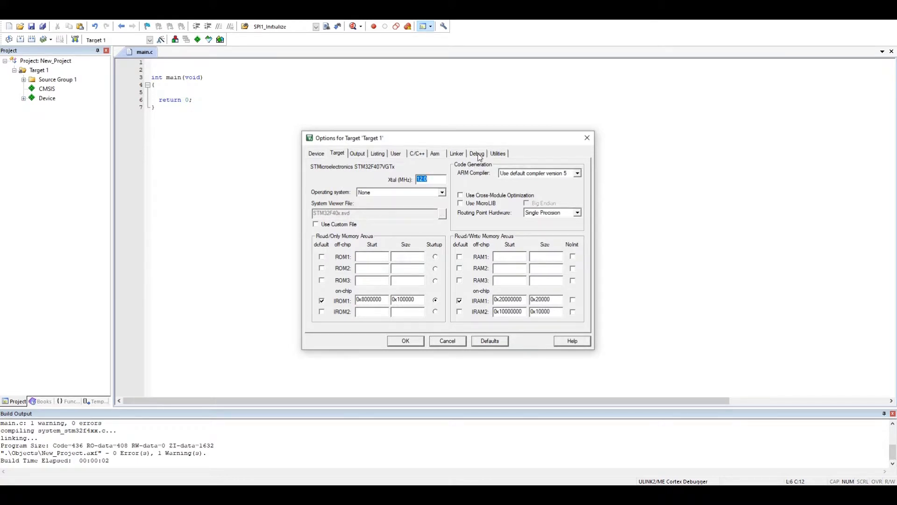
On the Debug page of Options for Target choose Use Simulator instead of ULINK2/ME
{"action": "left_click", "coordinate": [477, 153]}
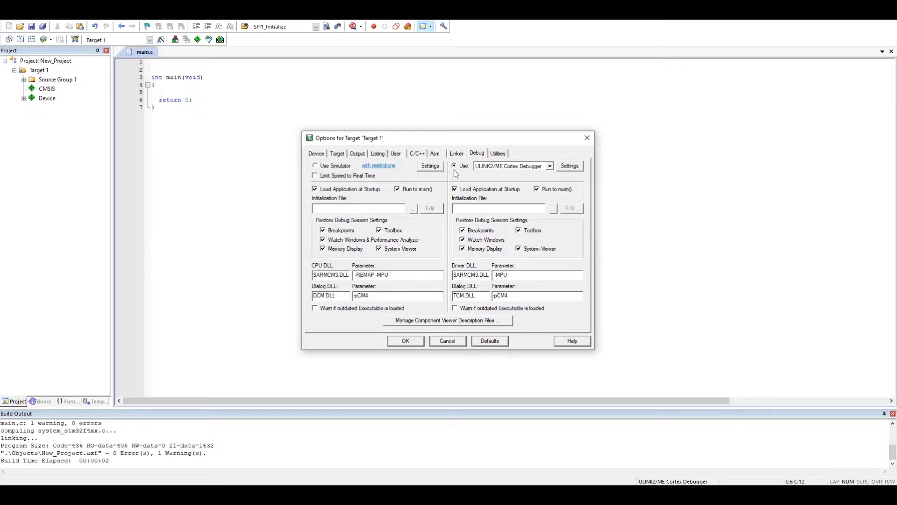
{"action": "mouse_move", "coordinate": [469, 168]}
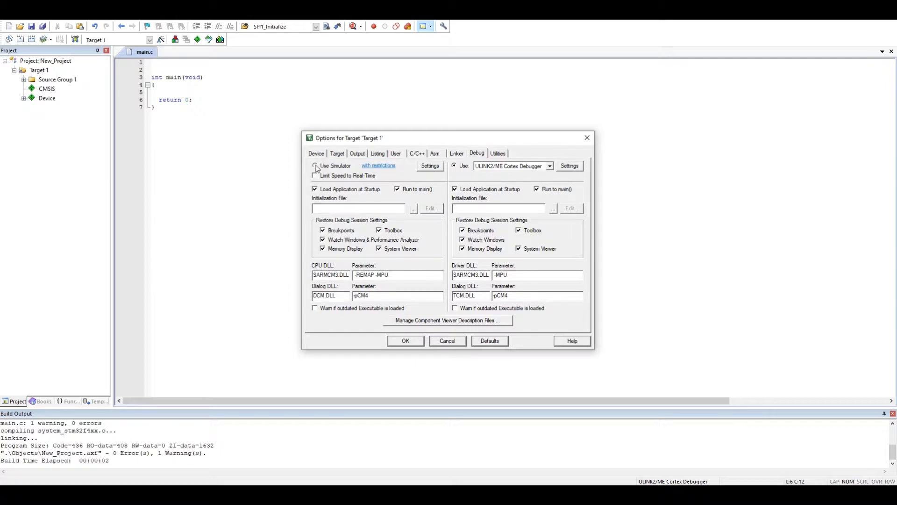
{"action": "left_click", "coordinate": [314, 165]}
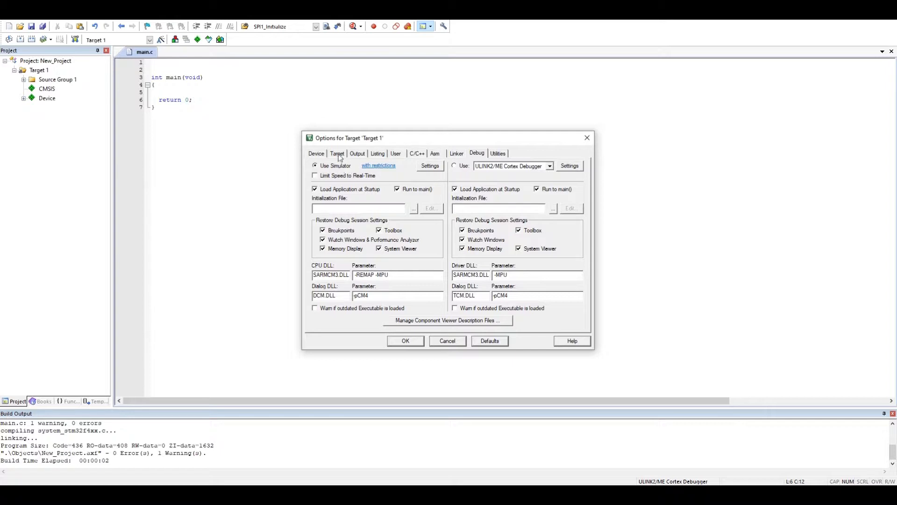
{"action": "left_click", "coordinate": [316, 153]}
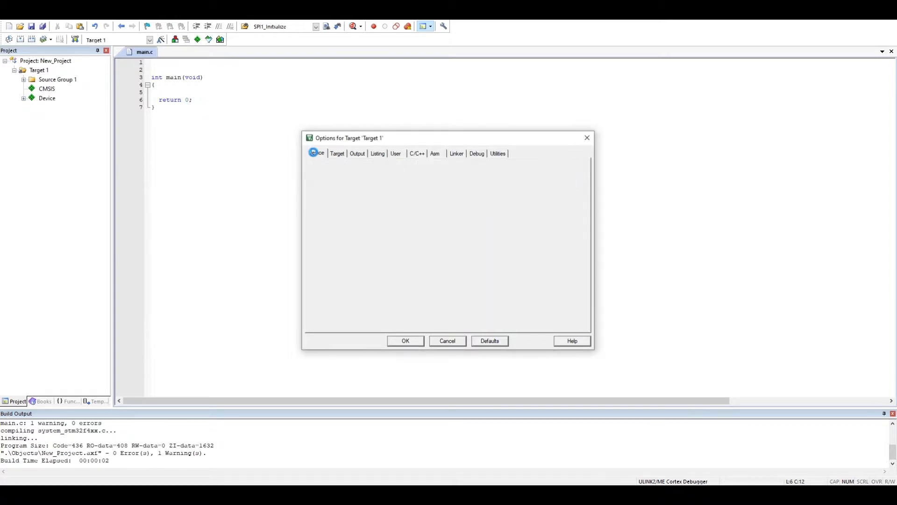
Change Xtal (MHz) from 12.0 to 16.0 and confirm the target options with OK
{"action": "left_click", "coordinate": [337, 153]}
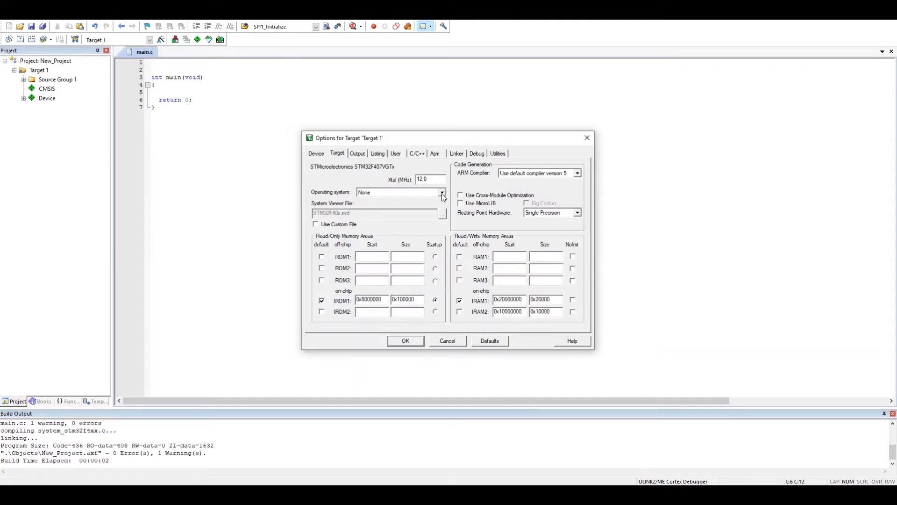
{"action": "mouse_move", "coordinate": [396, 174]}
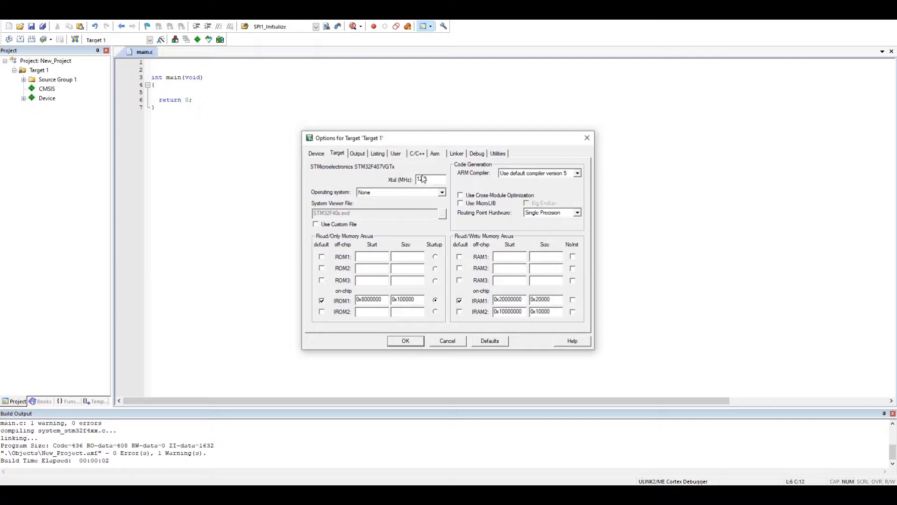
{"action": "type", "text": "12.0"}
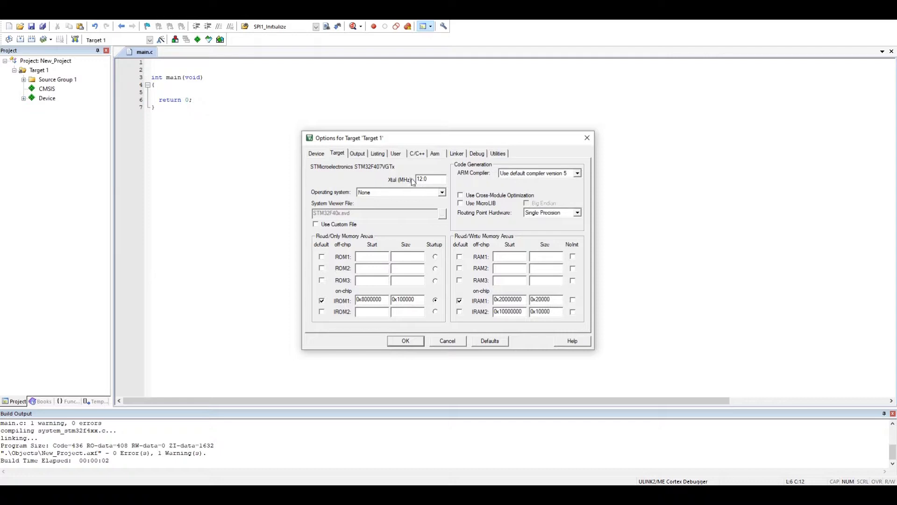
{"action": "mouse_move", "coordinate": [550, 217]}
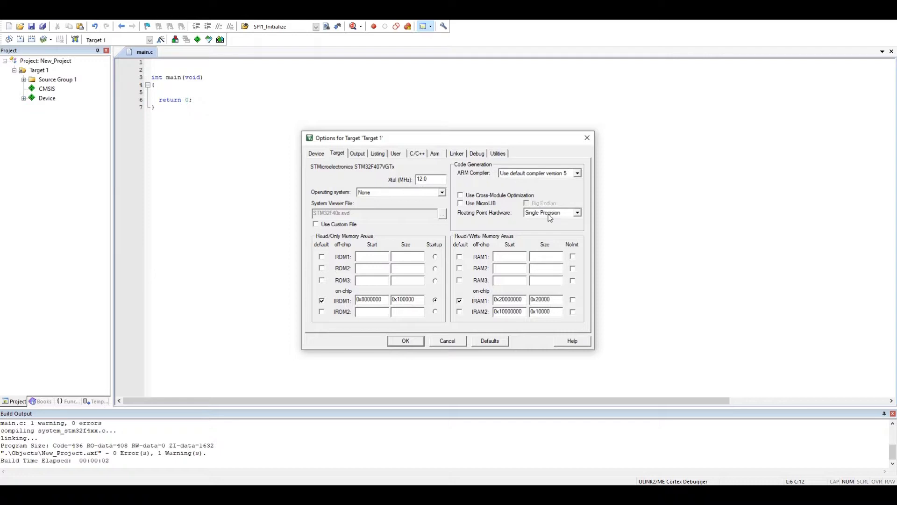
{"action": "mouse_move", "coordinate": [477, 188]}
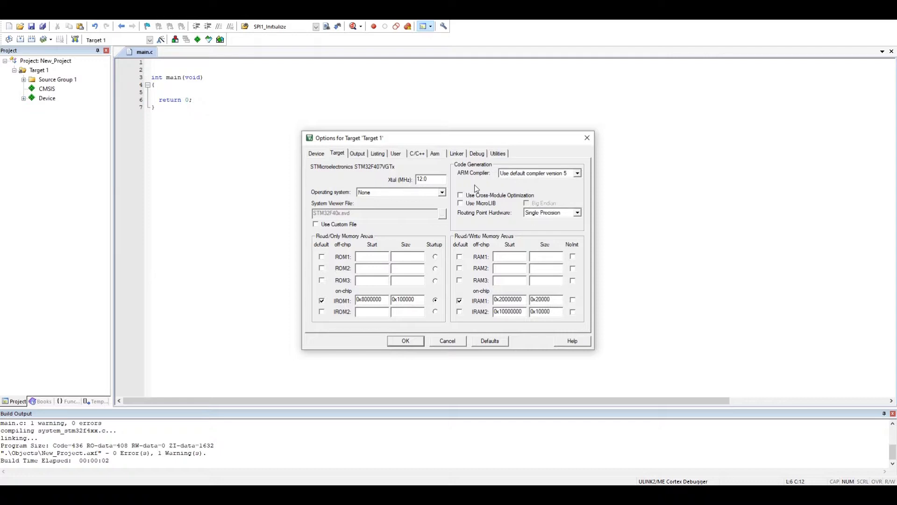
{"action": "mouse_move", "coordinate": [367, 181]}
{"action": "type", "text": "16"}
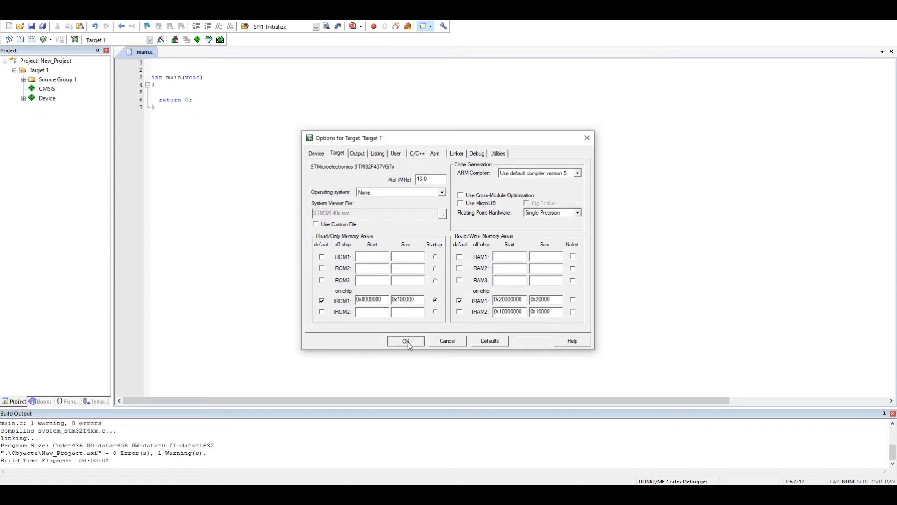
{"action": "left_click", "coordinate": [406, 341]}
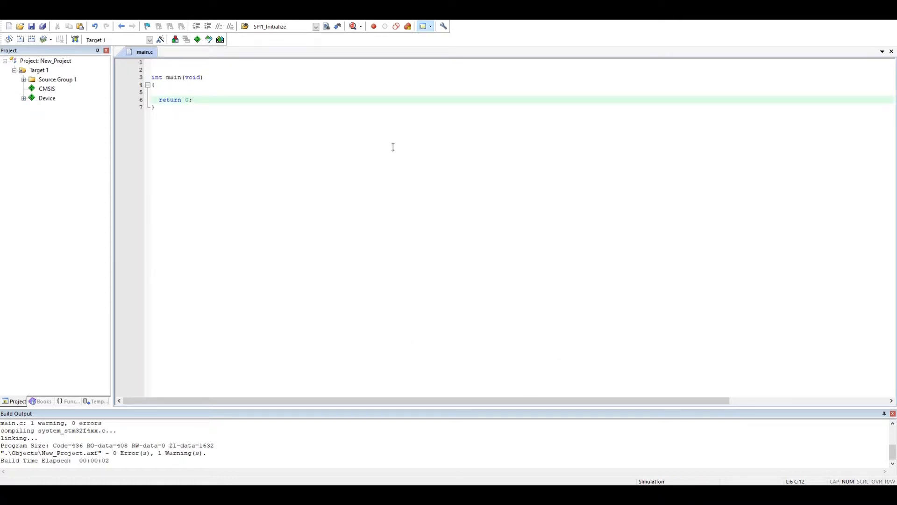
{"action": "mouse_move", "coordinate": [301, 110]}
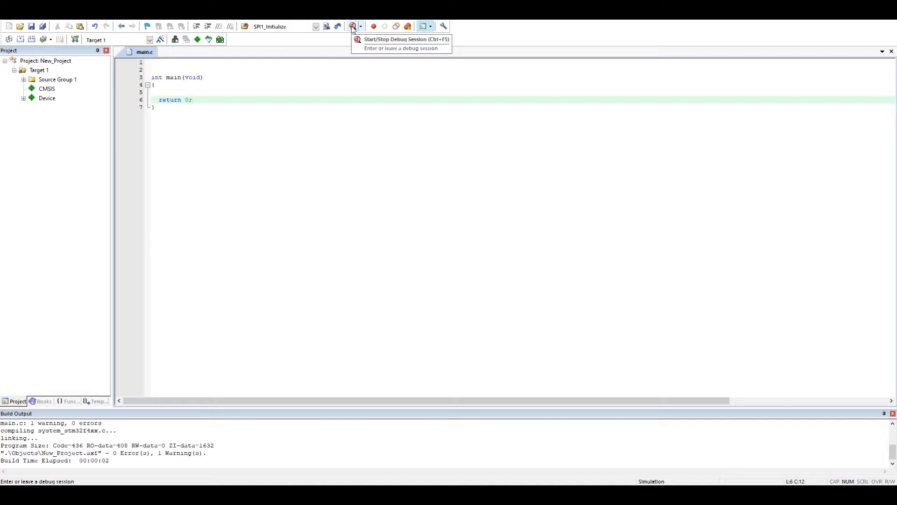
Start a simulator debug session, dismiss the Evaluation Mode notice, see error 65 at 0x40023800, and stop debugging
{"action": "left_click", "coordinate": [353, 26]}
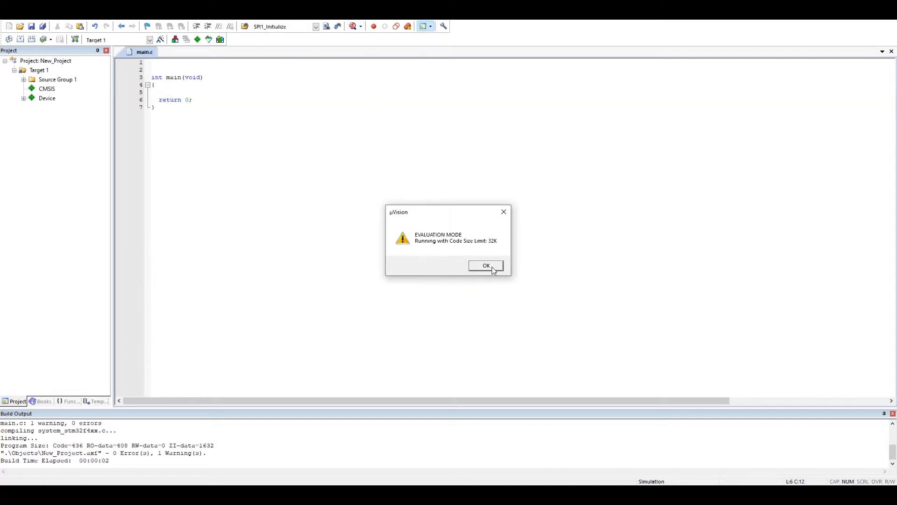
{"action": "left_click", "coordinate": [486, 265]}
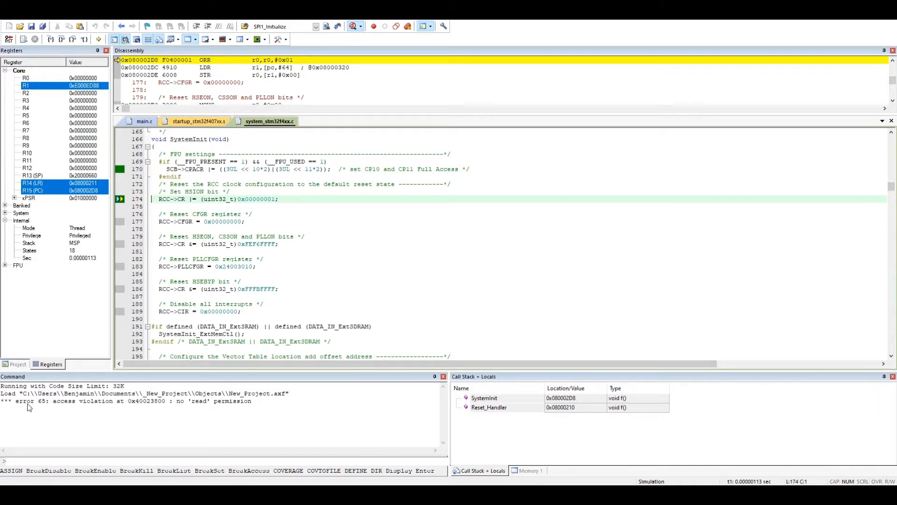
{"action": "mouse_move", "coordinate": [143, 407]}
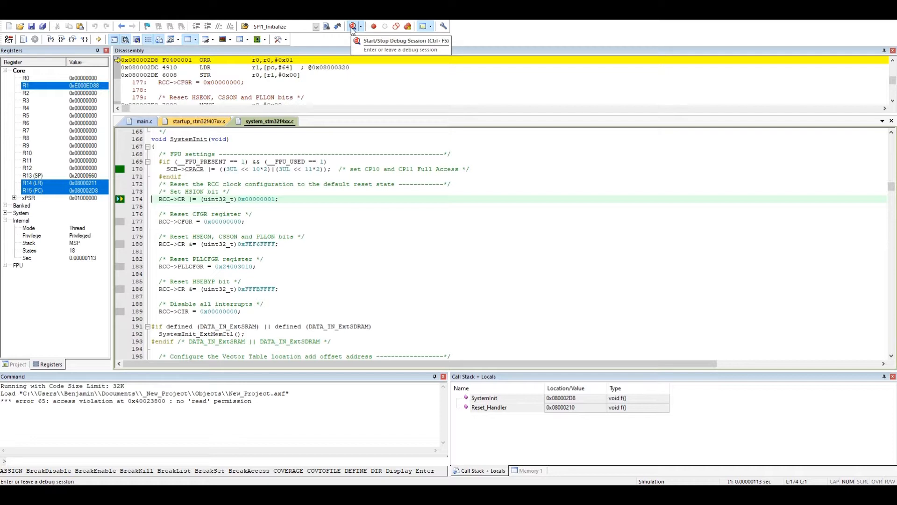
{"action": "left_click", "coordinate": [353, 27]}
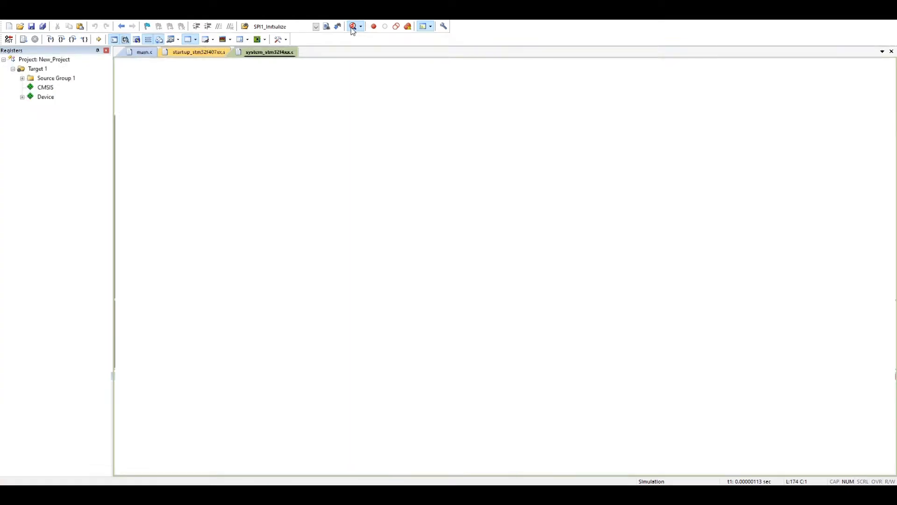
{"action": "left_click", "coordinate": [352, 26]}
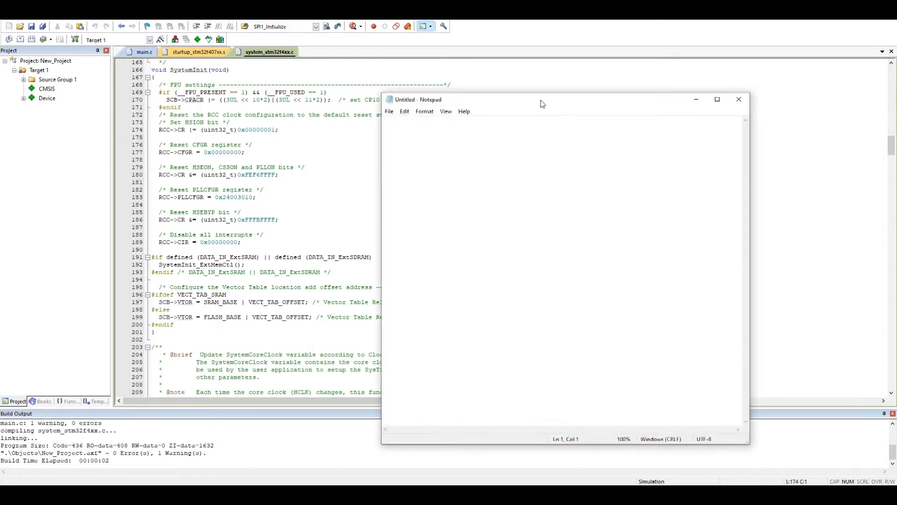
Enter the line MAP 0x40000000,0x400FFFFF read write in the Notepad note
{"action": "type", "text": "M"}
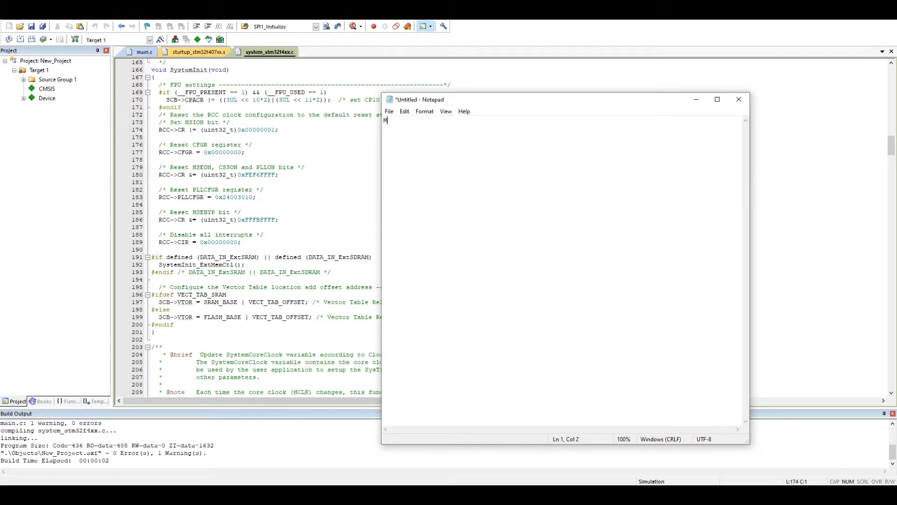
{"action": "type", "text": "AP 4"}
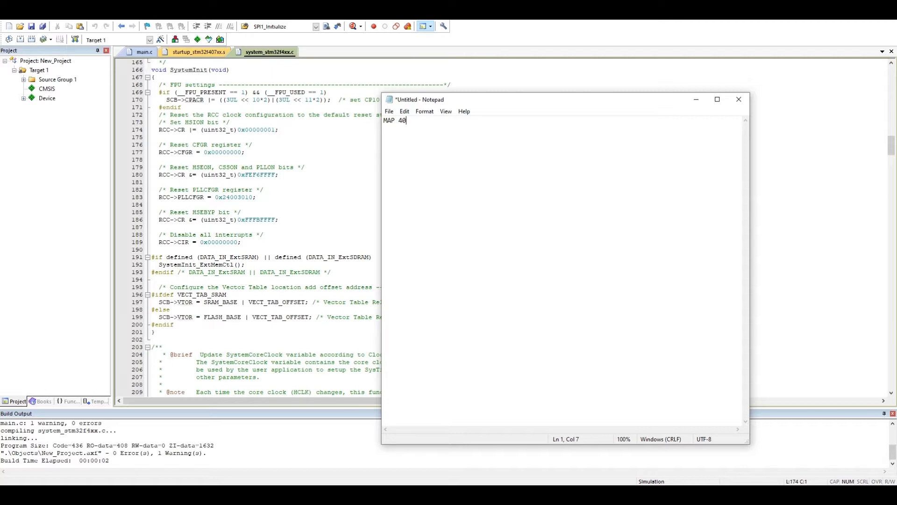
{"action": "type", "text": "0"}
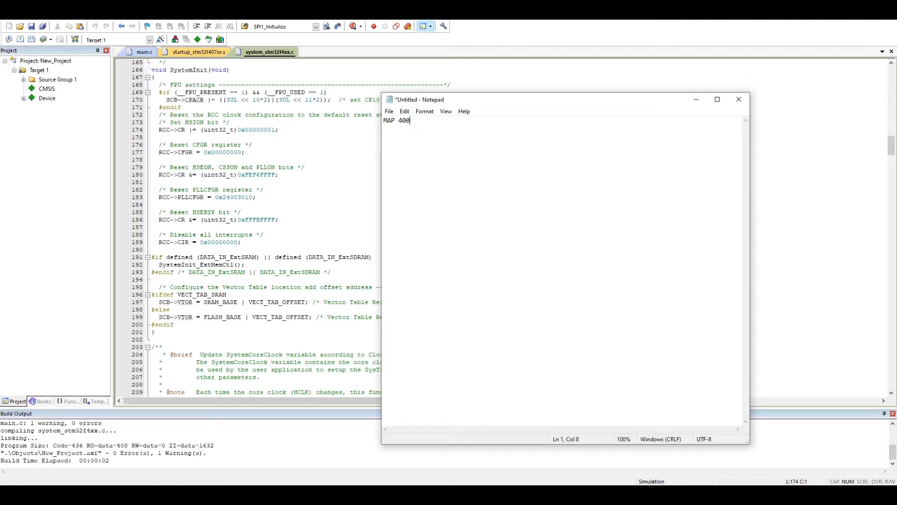
{"action": "type", "text": "00"}
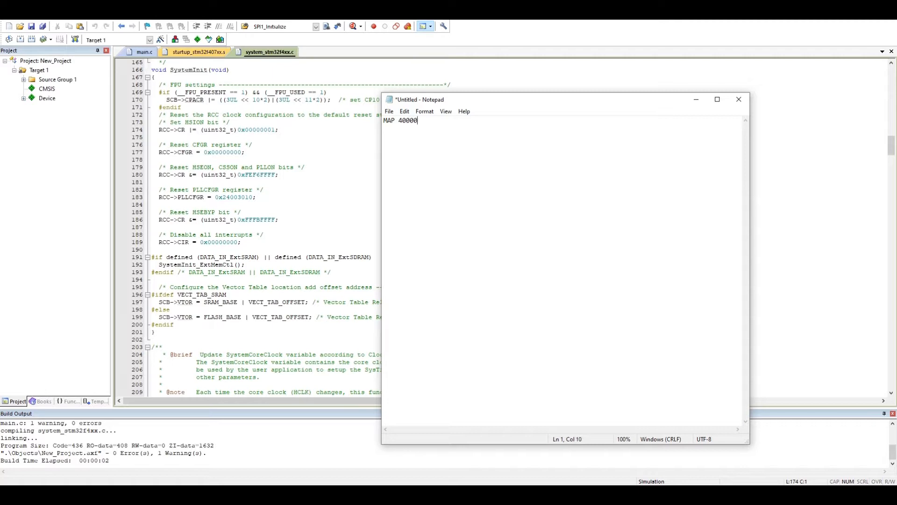
{"action": "type", "text": "000"}
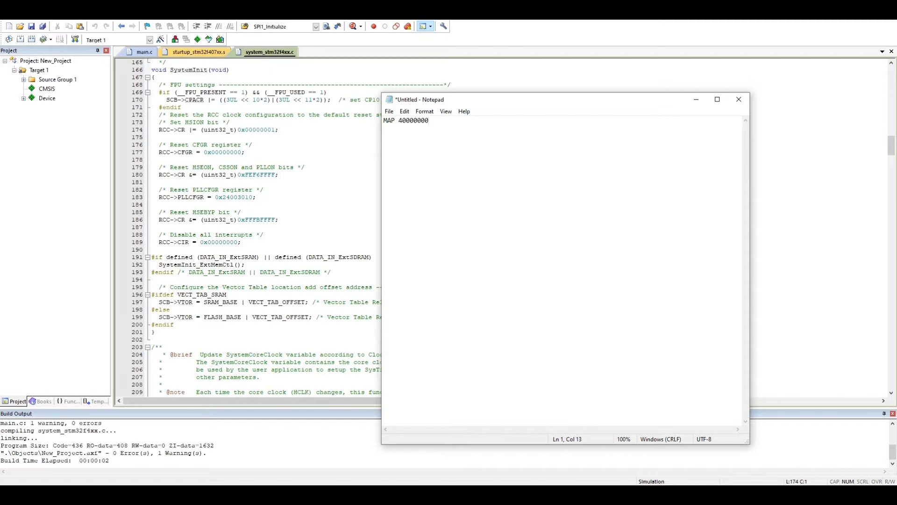
{"action": "type", "text": ","}
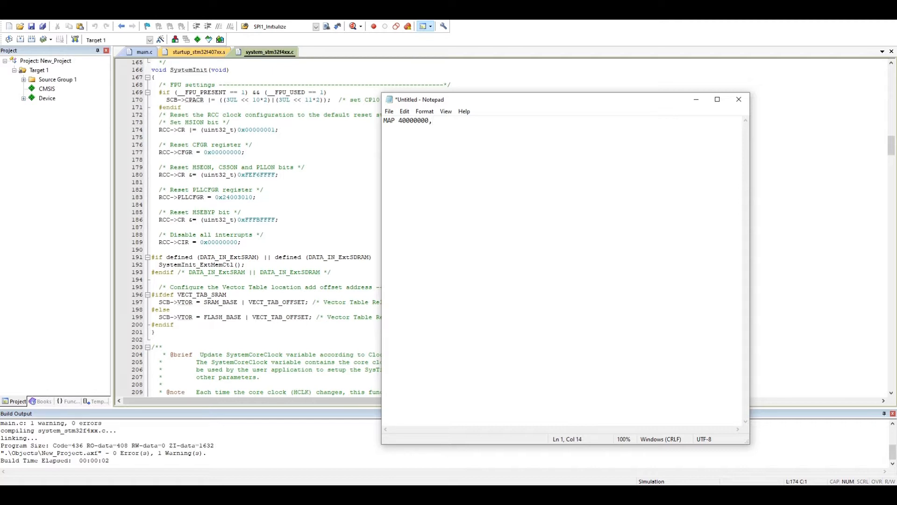
{"action": "left_click", "coordinate": [398, 121]}
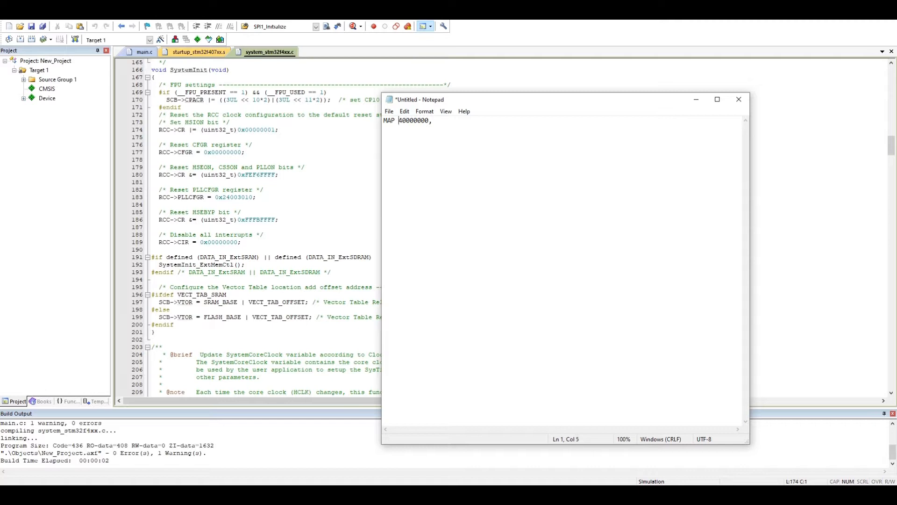
{"action": "type", "text": "0x"}
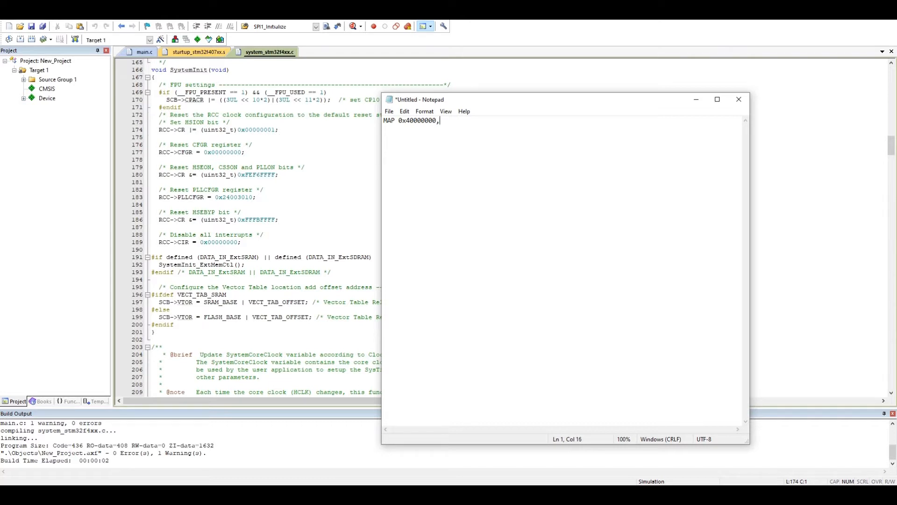
{"action": "type", "text": "0x"}
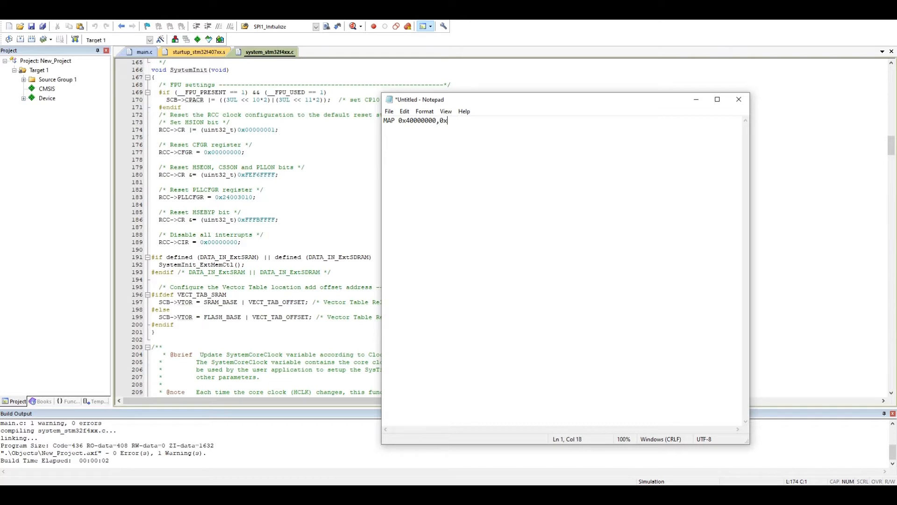
{"action": "type", "text": "4"}
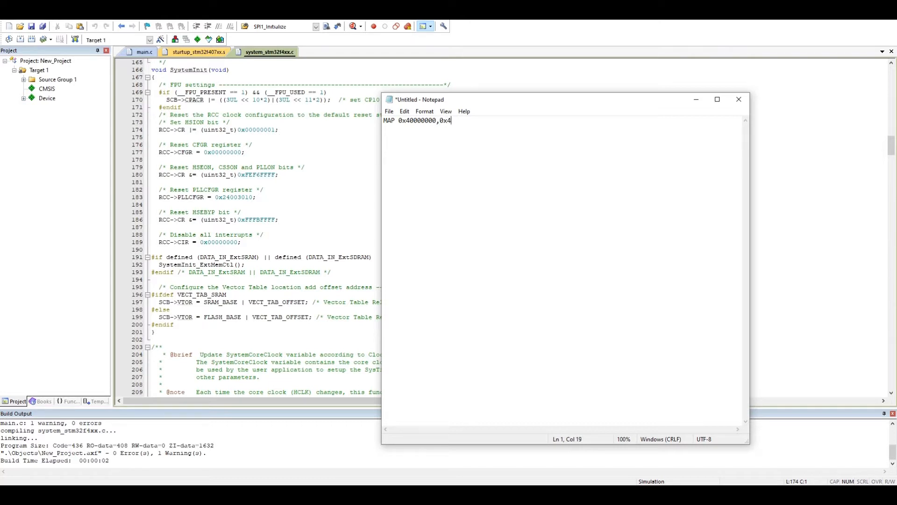
{"action": "type", "text": "00"}
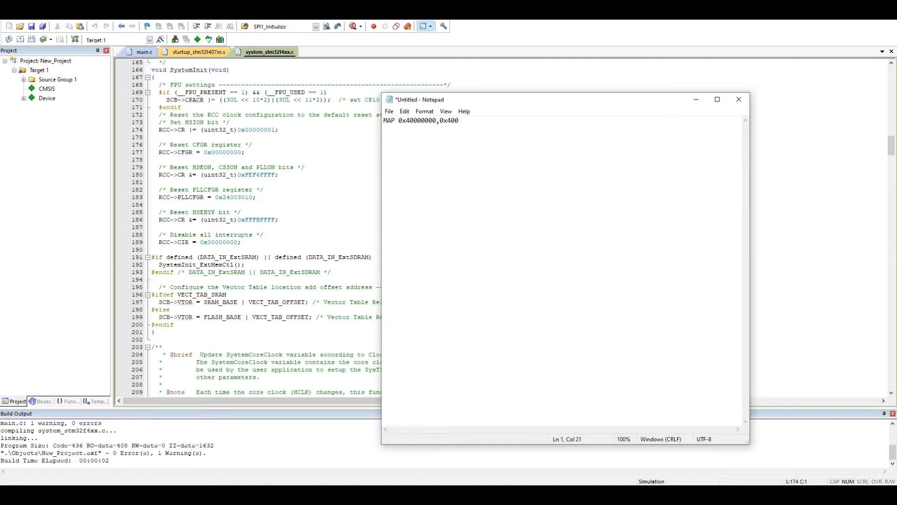
{"action": "type", "text": "FF"}
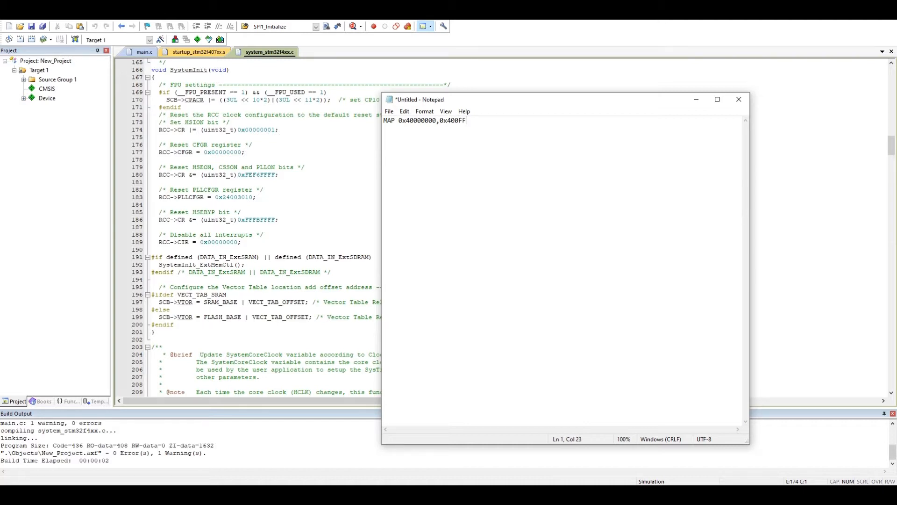
{"action": "type", "text": "FFF rea"}
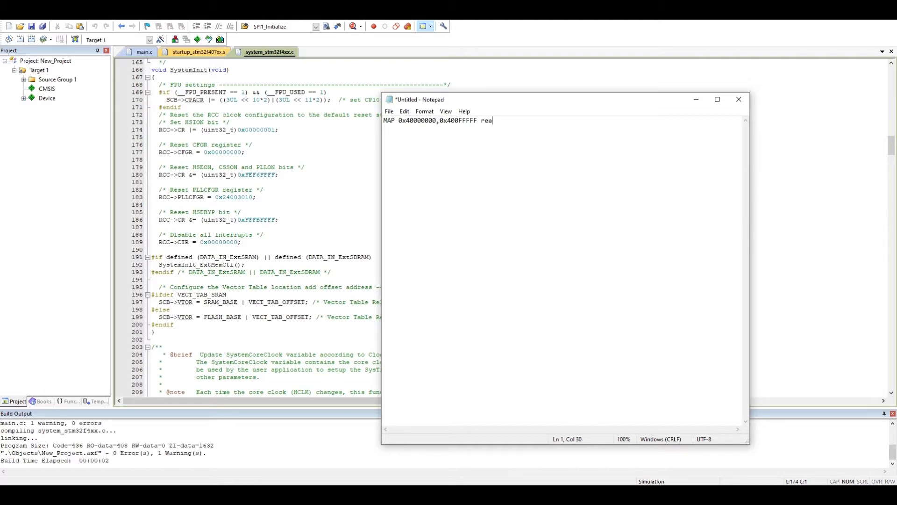
{"action": "type", "text": "d"}
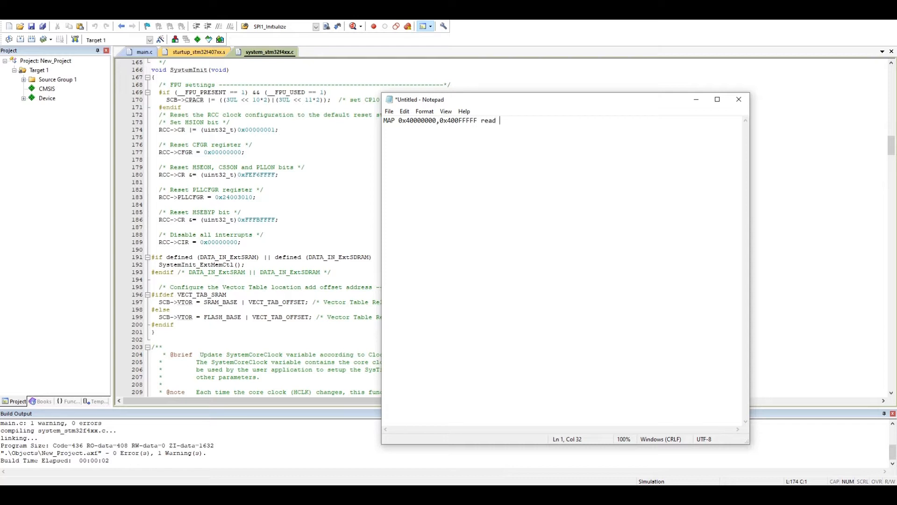
{"action": "type", "text": "wri"}
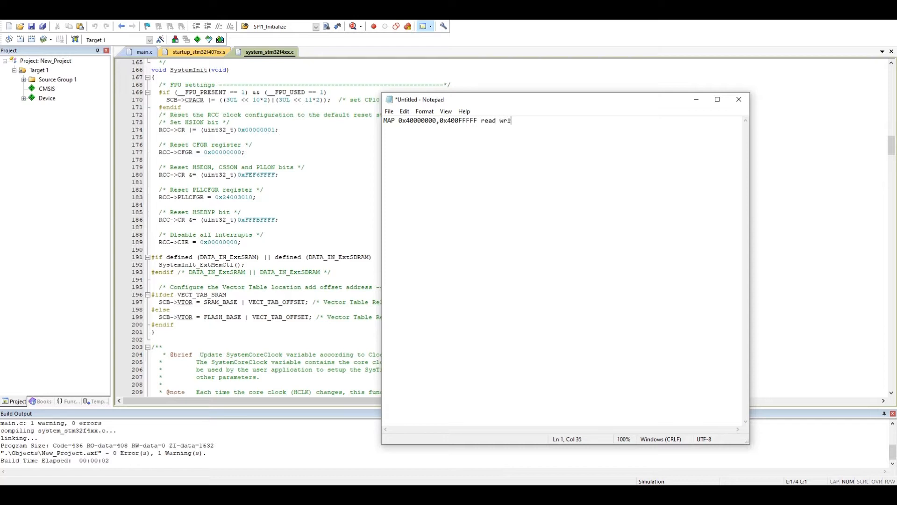
{"action": "type", "text": "te"}
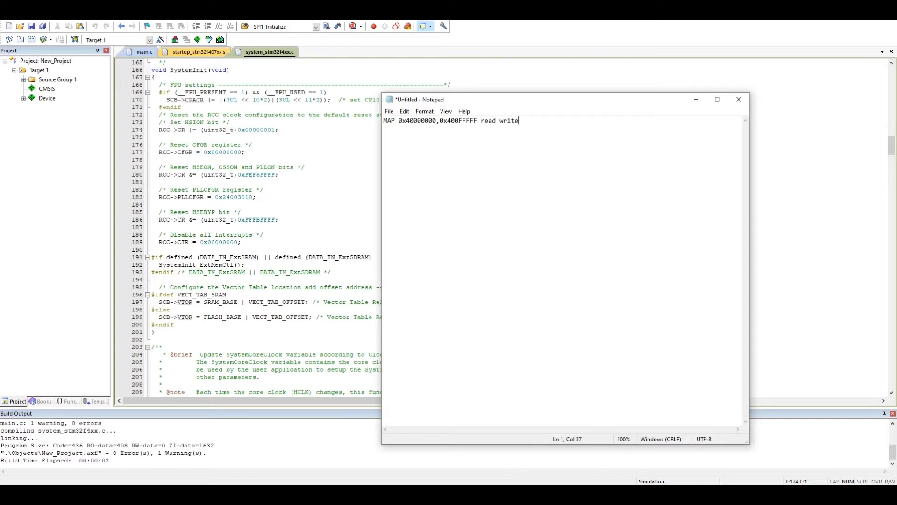
Save the note via Save As into Documents as KEIL_STM32.ini
{"action": "left_click", "coordinate": [389, 111]}
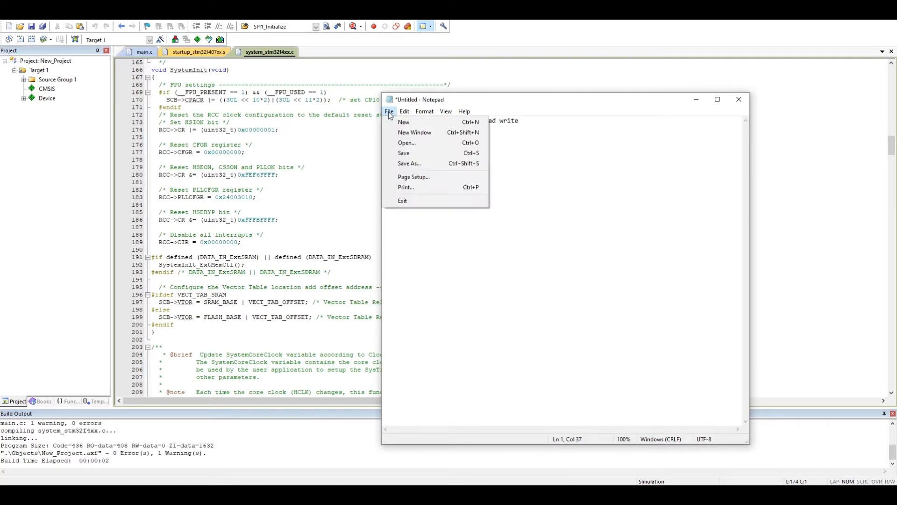
{"action": "mouse_move", "coordinate": [410, 163]}
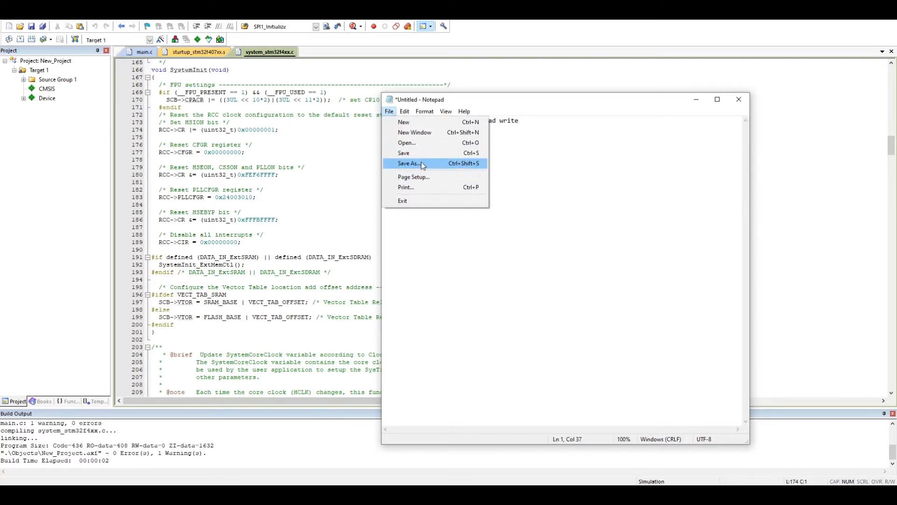
{"action": "left_click", "coordinate": [410, 163]}
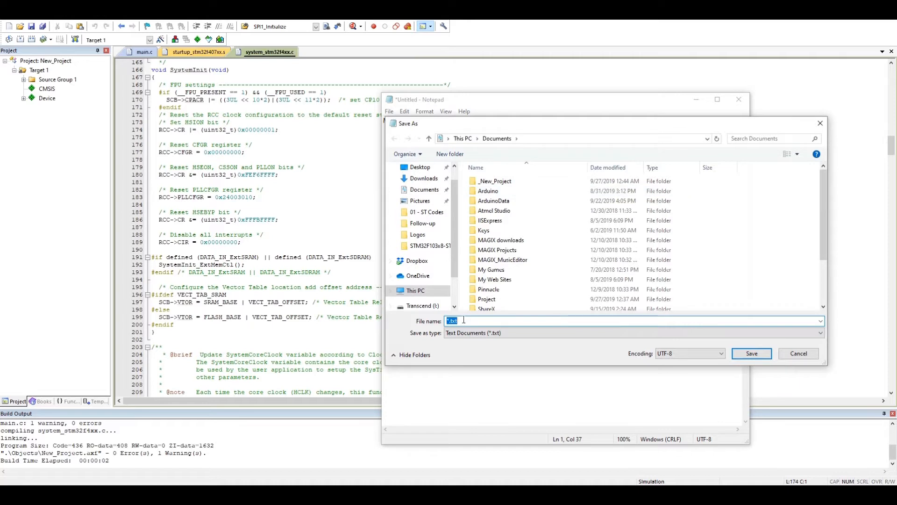
{"action": "type", "text": "K"}
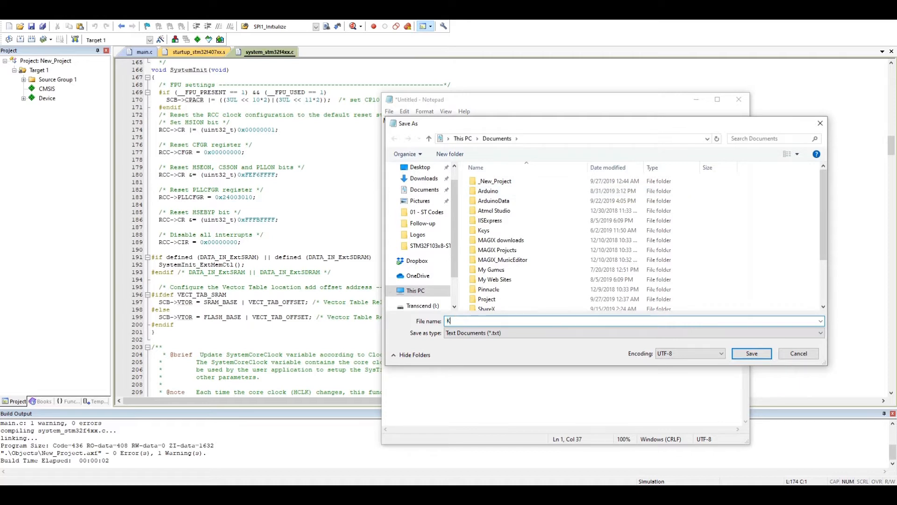
{"action": "type", "text": "EIL_STM"}
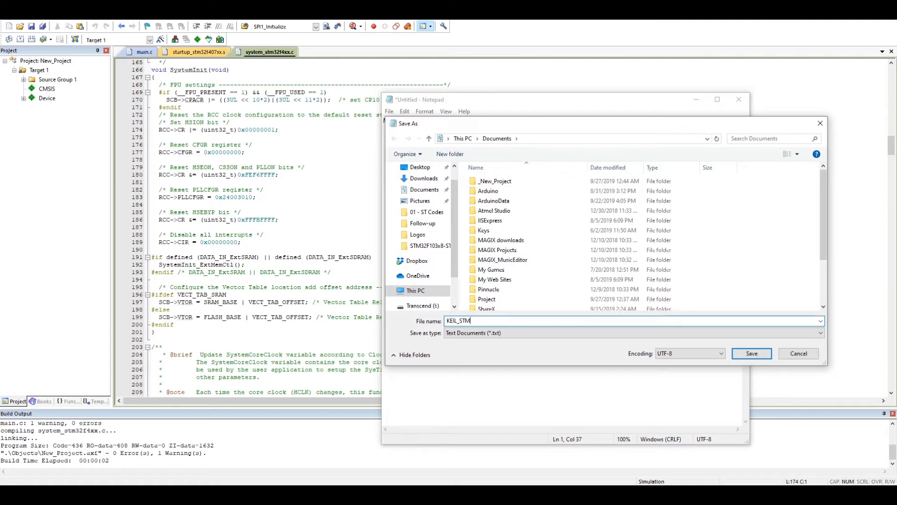
{"action": "type", "text": "32."}
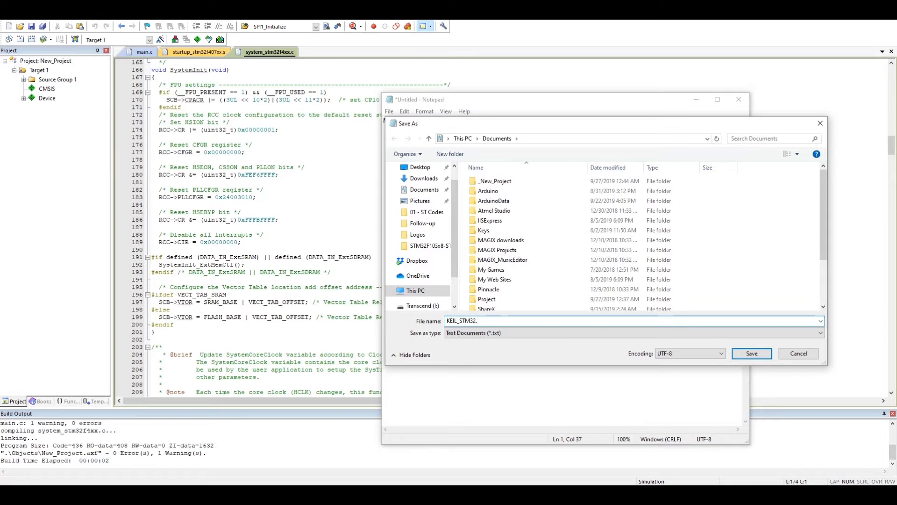
{"action": "type", "text": "ini"}
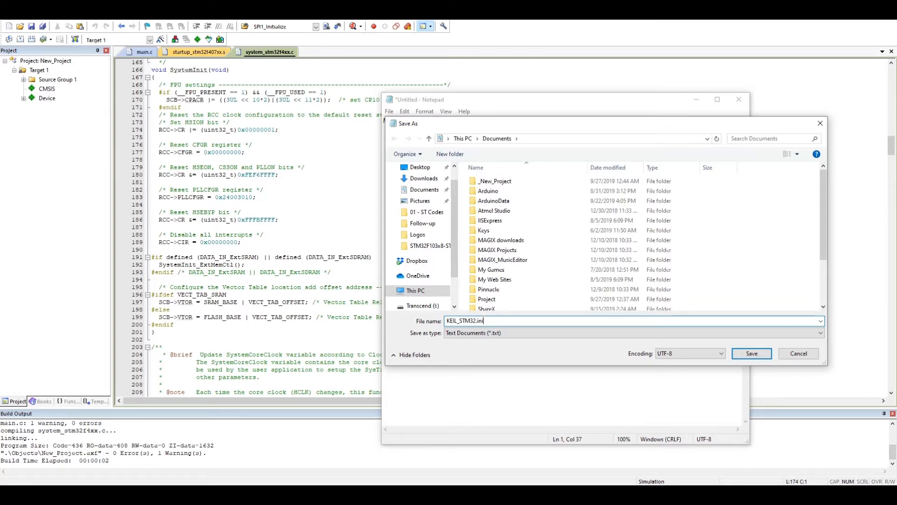
{"action": "left_click", "coordinate": [750, 353]}
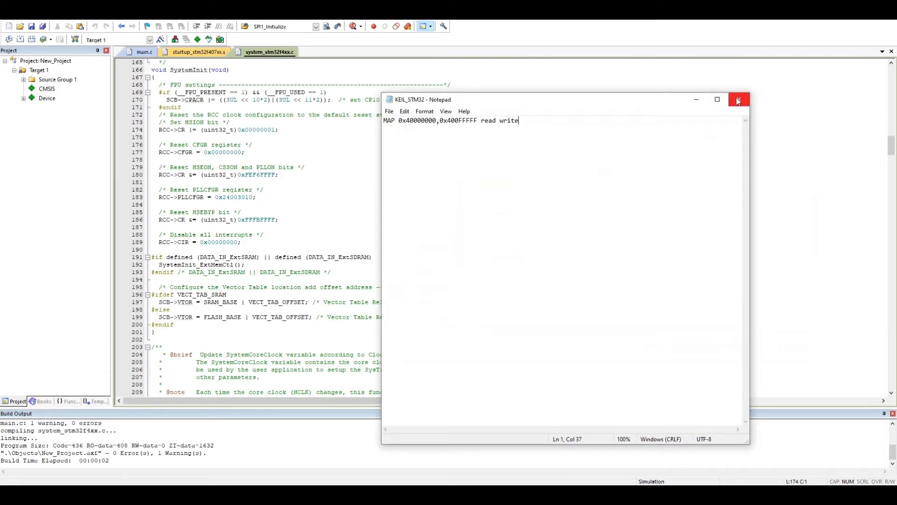
Set KEIL_STM32.ini as the Initialization File in Target 1's Debug options and confirm
{"action": "left_click", "coordinate": [739, 99]}
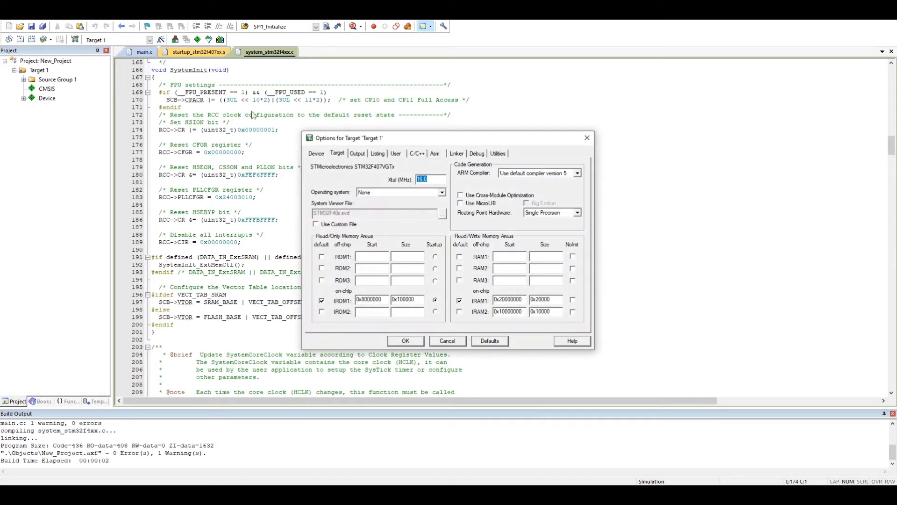
{"action": "left_click", "coordinate": [477, 154]}
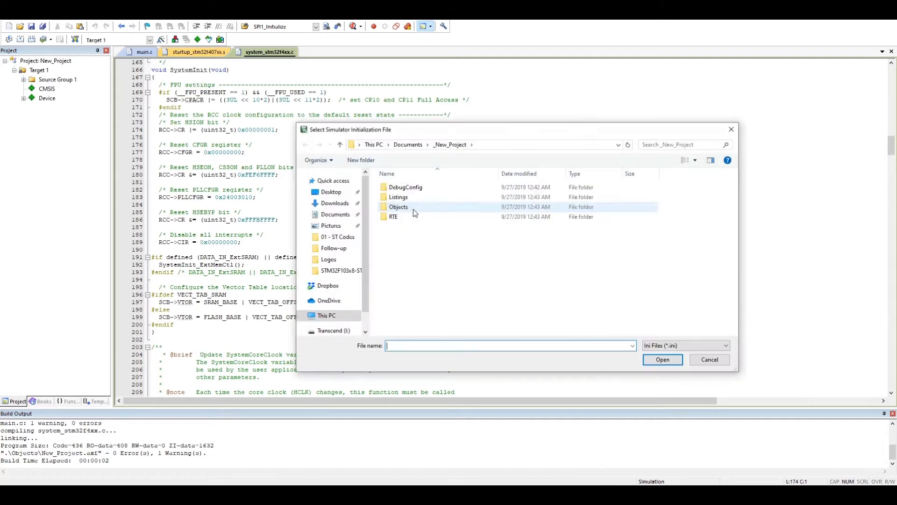
{"action": "mouse_move", "coordinate": [335, 254]}
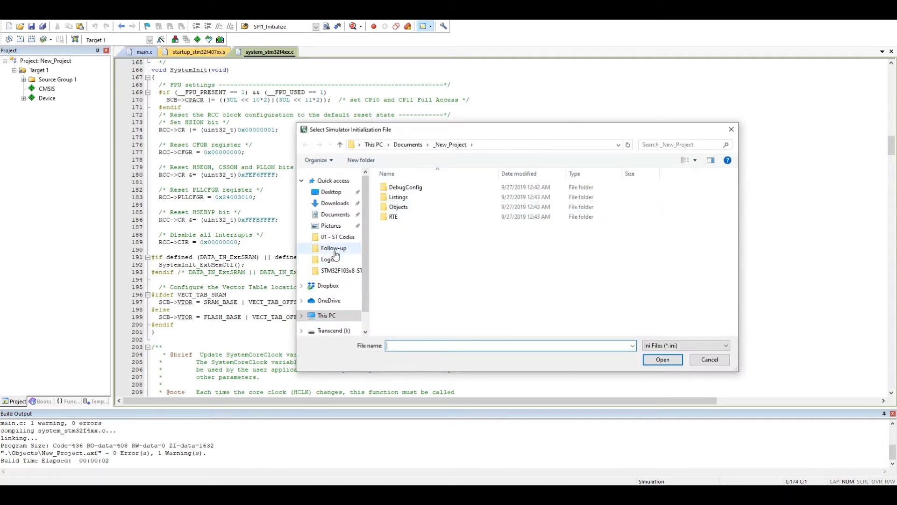
{"action": "left_click", "coordinate": [336, 214]}
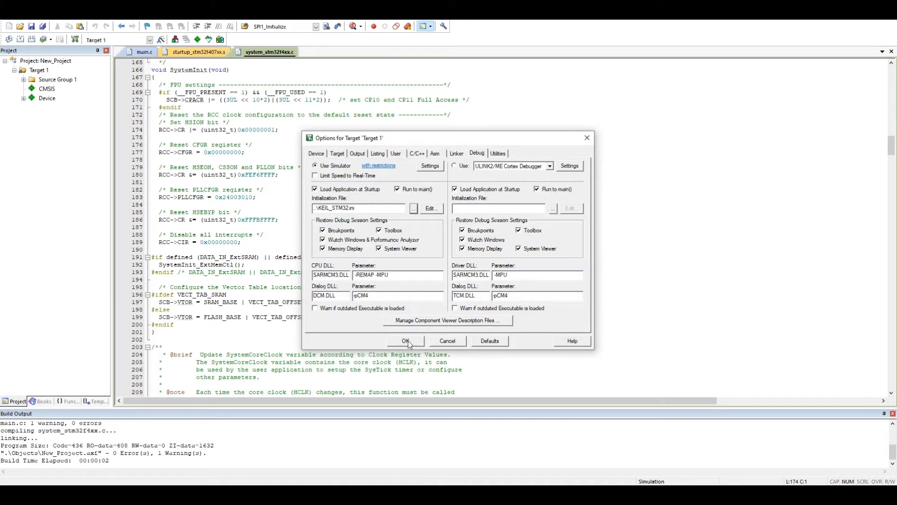
{"action": "left_click", "coordinate": [406, 341]}
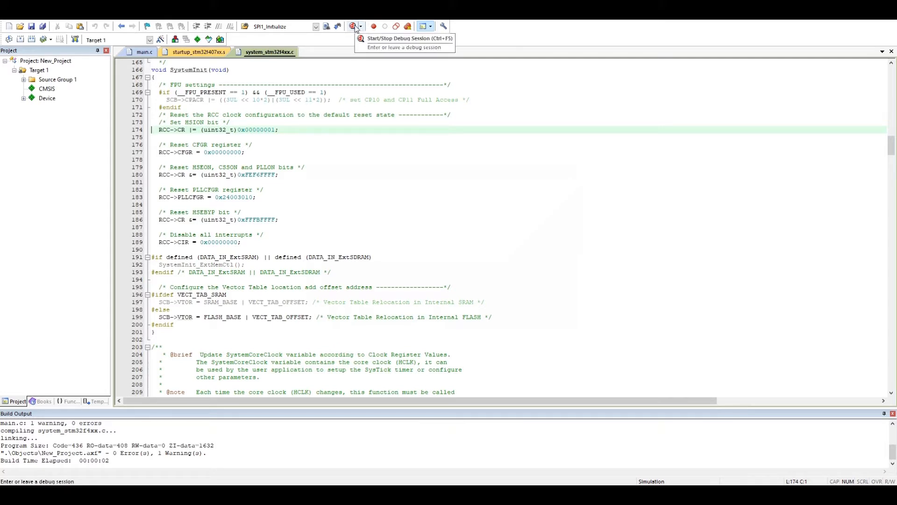
Start a simulator debug session, dismissing the Evaluation Mode notice
{"action": "left_click", "coordinate": [353, 26]}
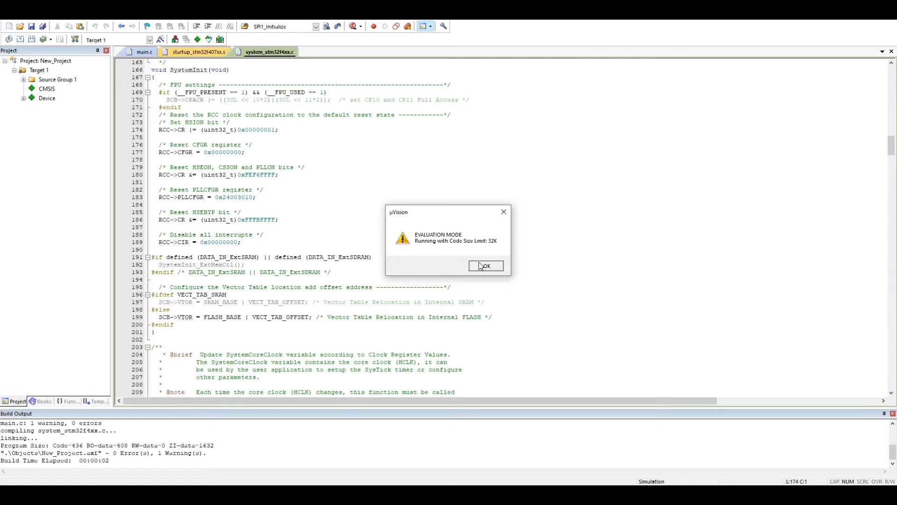
{"action": "left_click", "coordinate": [486, 265]}
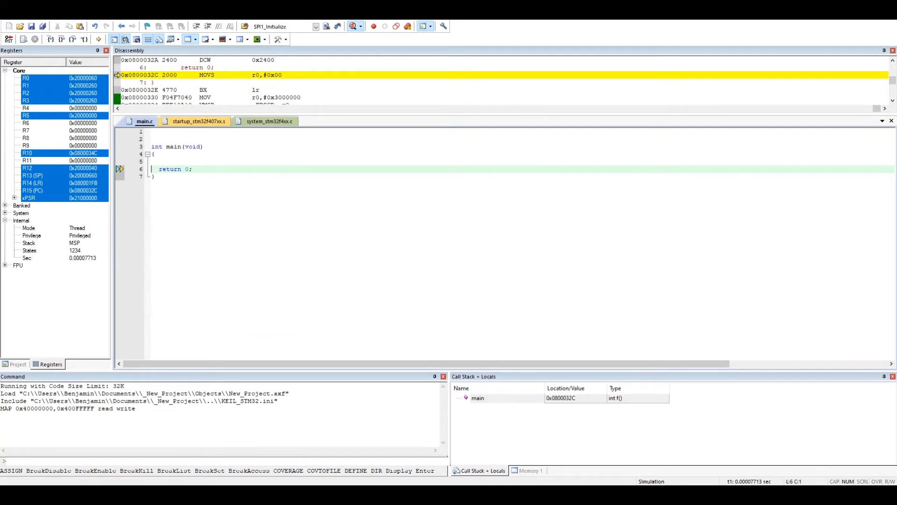
Show the GPIOA register view from Peripherals > System Viewer > GPIO
{"action": "left_click", "coordinate": [148, 25]}
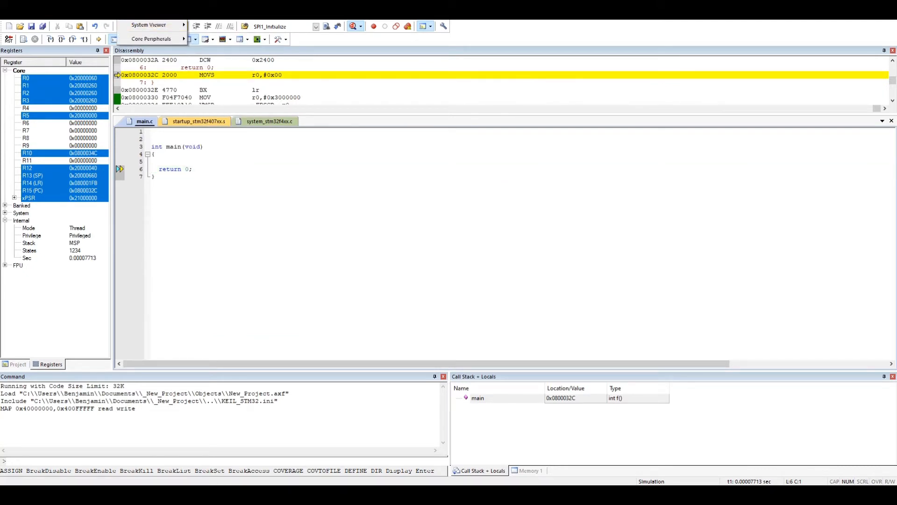
{"action": "left_click", "coordinate": [148, 25]}
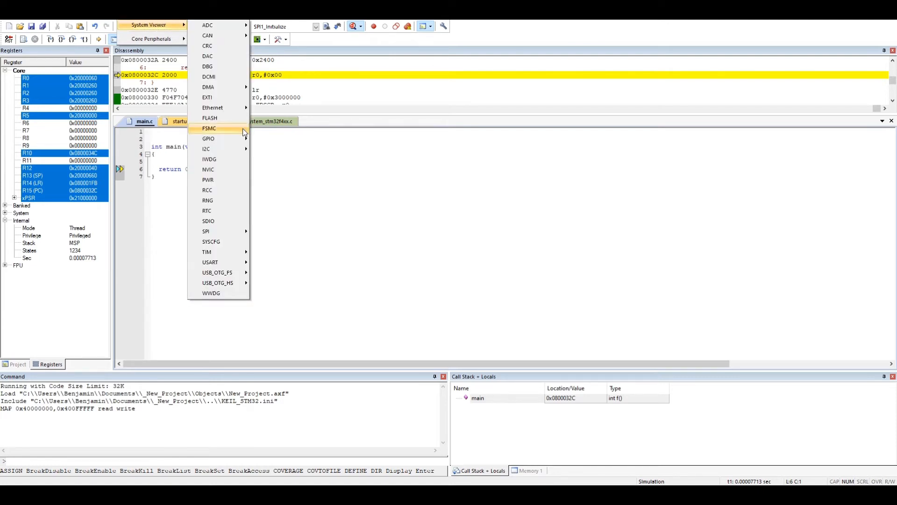
{"action": "mouse_move", "coordinate": [234, 221]}
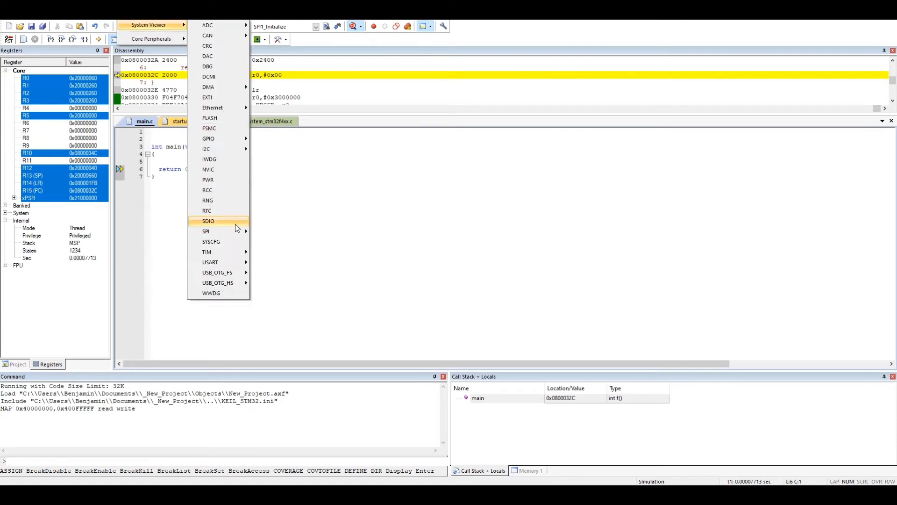
{"action": "mouse_move", "coordinate": [209, 138]}
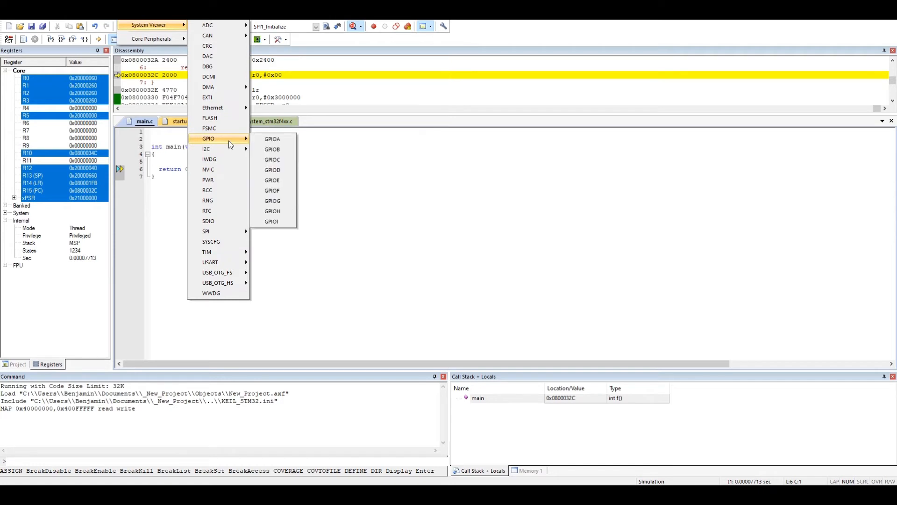
{"action": "left_click", "coordinate": [272, 138]}
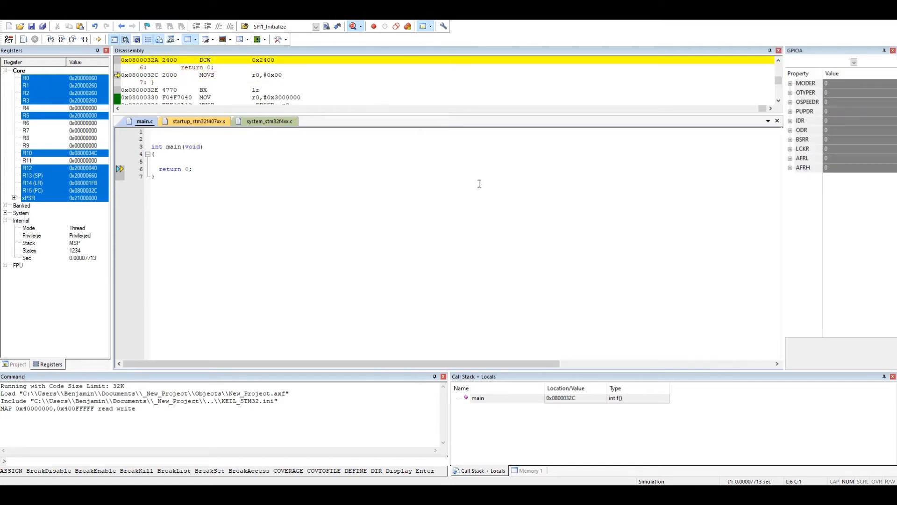
{"action": "mouse_move", "coordinate": [779, 155]}
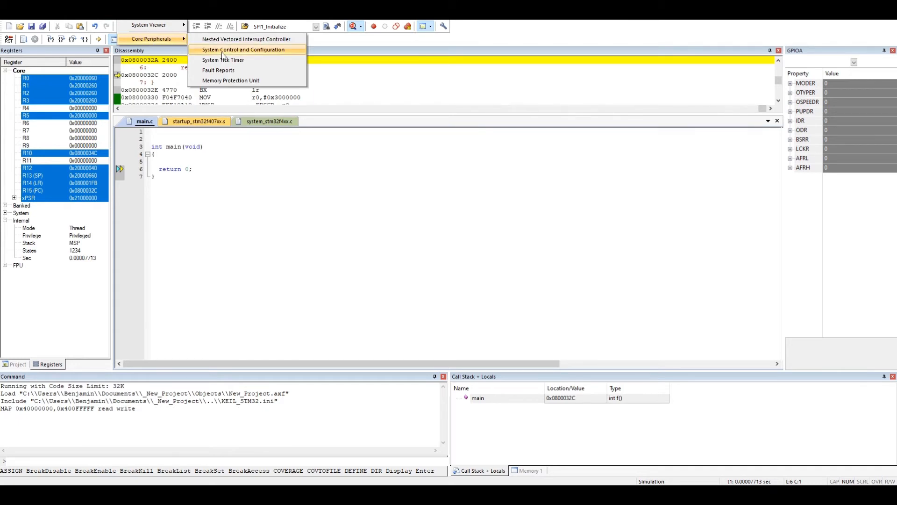
View the Core Peripherals System Control and Configuration window, then close it
{"action": "left_click", "coordinate": [243, 49]}
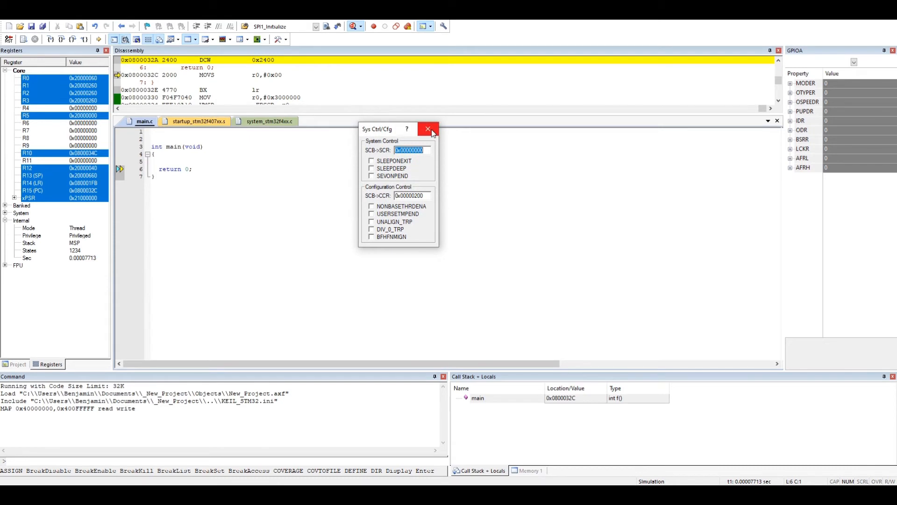
{"action": "mouse_move", "coordinate": [428, 129]}
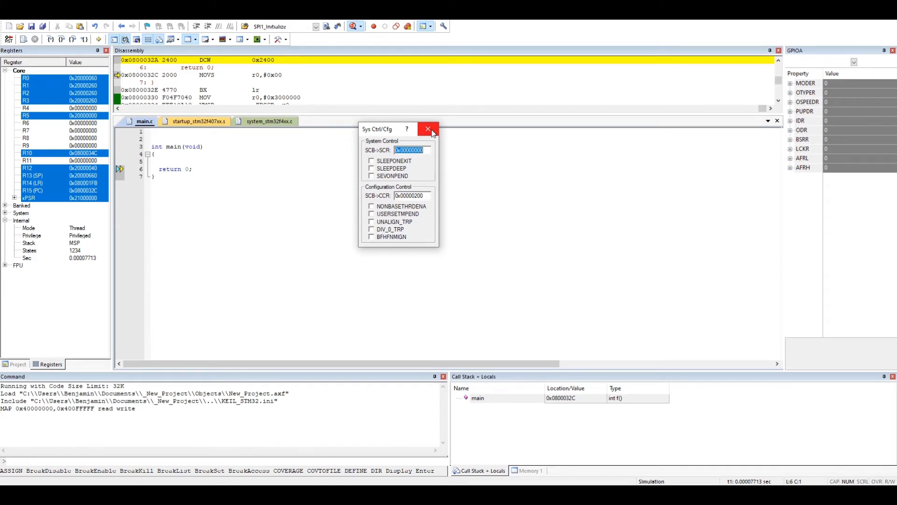
{"action": "left_click", "coordinate": [428, 128]}
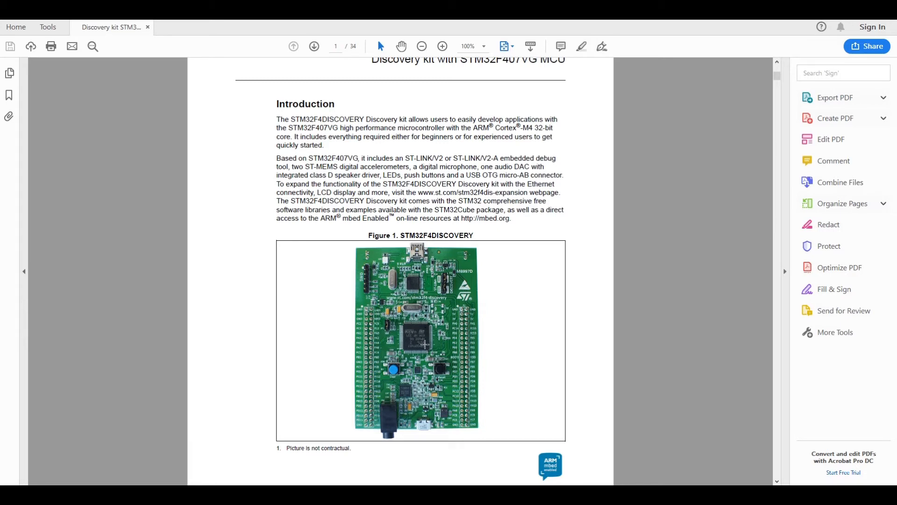
{"action": "mouse_move", "coordinate": [342, 265]}
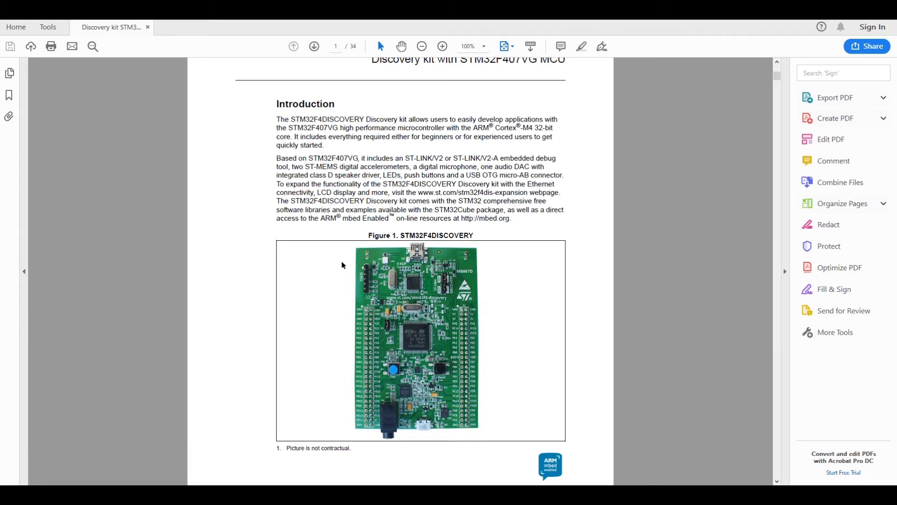
{"action": "mouse_move", "coordinate": [548, 392]}
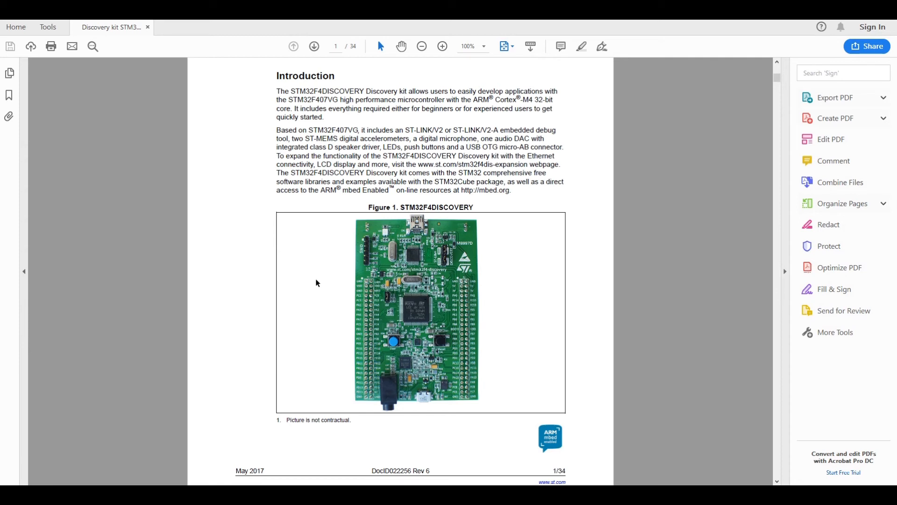
{"action": "mouse_move", "coordinate": [318, 280]}
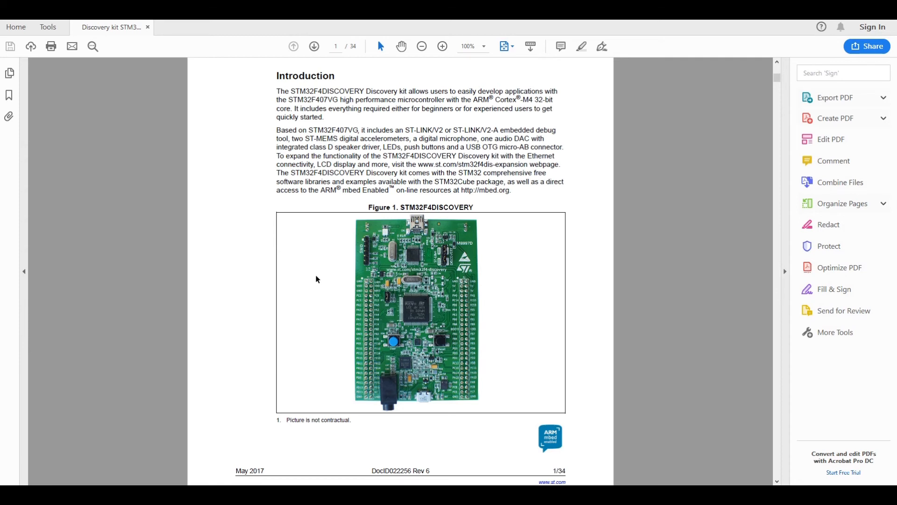
{"action": "mouse_move", "coordinate": [309, 275]}
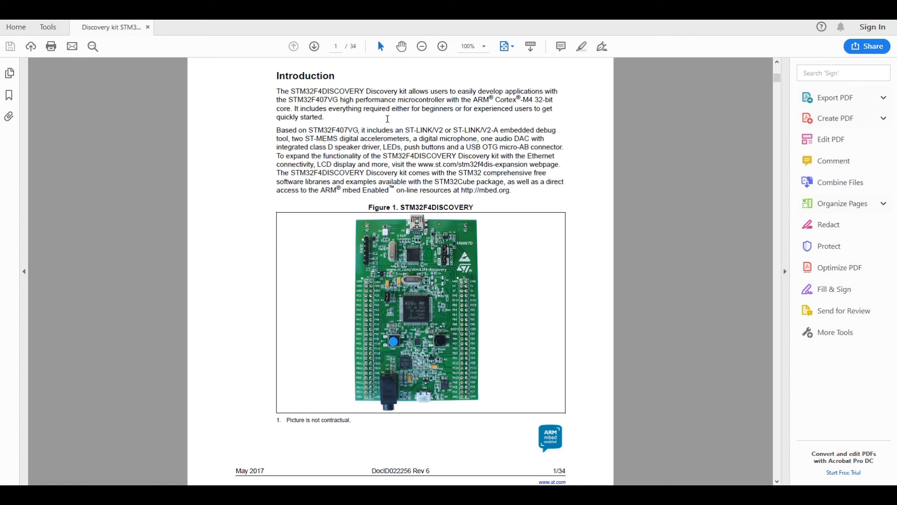
{"action": "mouse_move", "coordinate": [268, 210]}
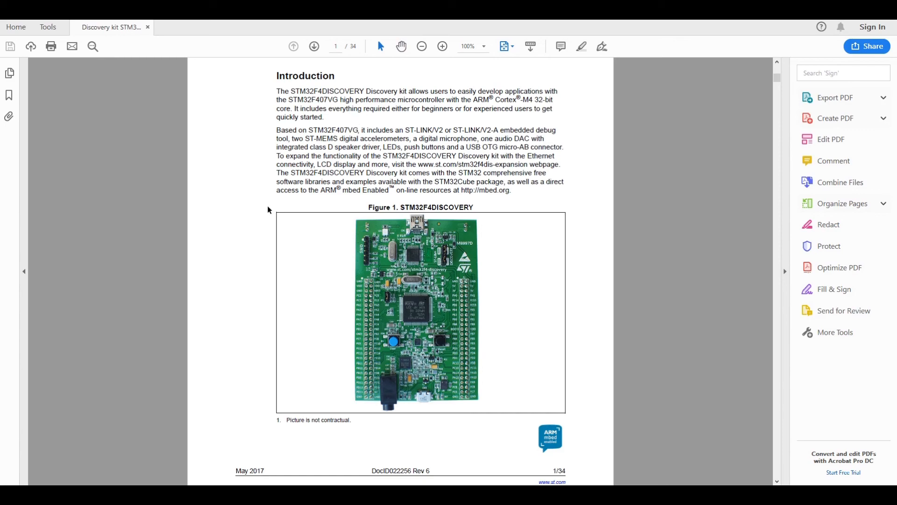